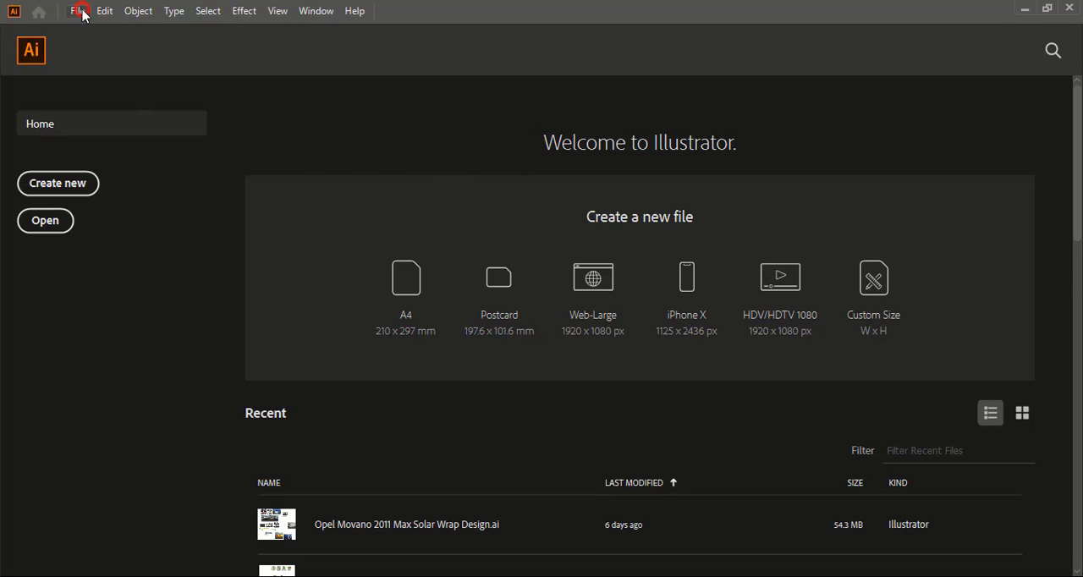
- Open the asfdsfds boat photo as a new Illustrator document
{"action": "left_click", "coordinate": [45, 220]}
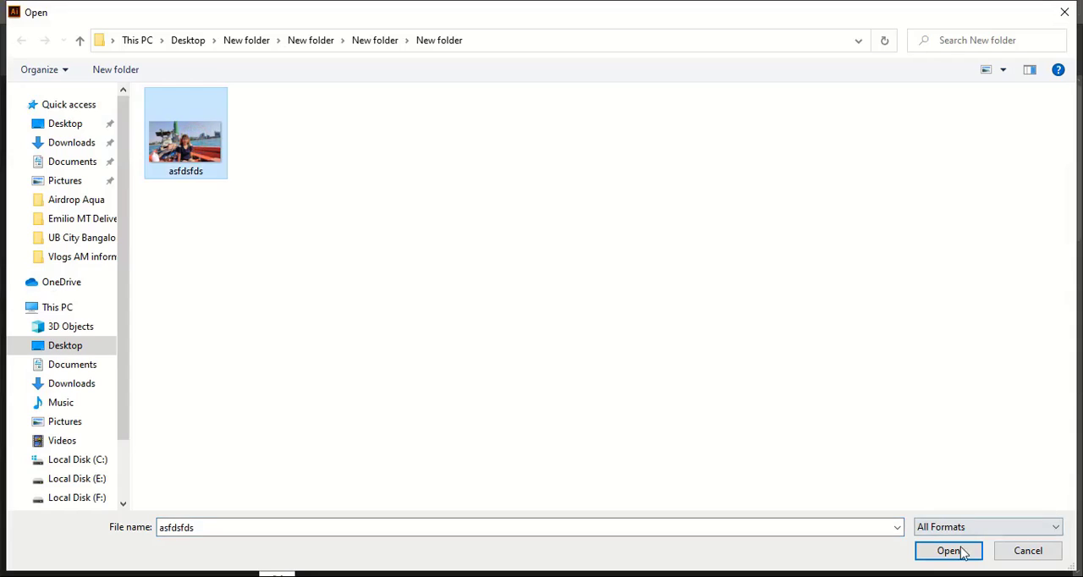
{"action": "left_click", "coordinate": [948, 551]}
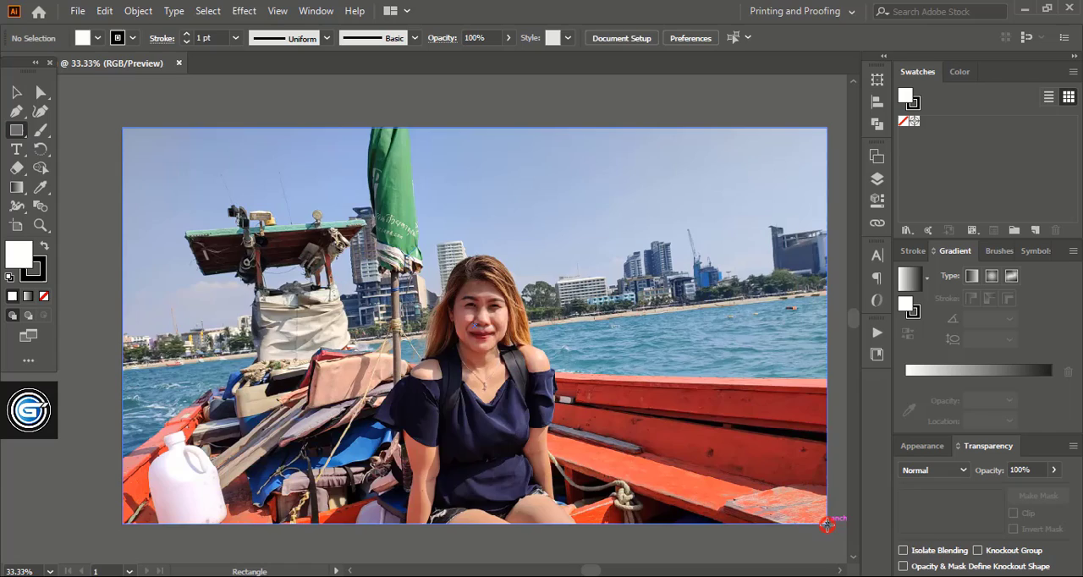
- Draw a rectangle covering the whole photo and target its stroke for removal
{"action": "left_click_drag", "start_coordinate": [123, 128], "coordinate": [826, 523]}
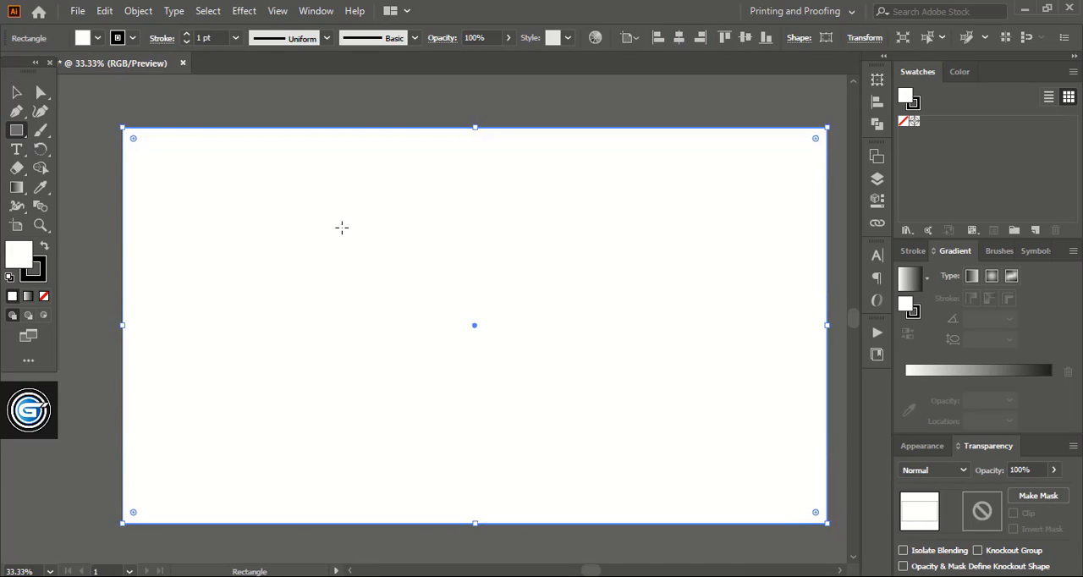
{"action": "mouse_move", "coordinate": [64, 289]}
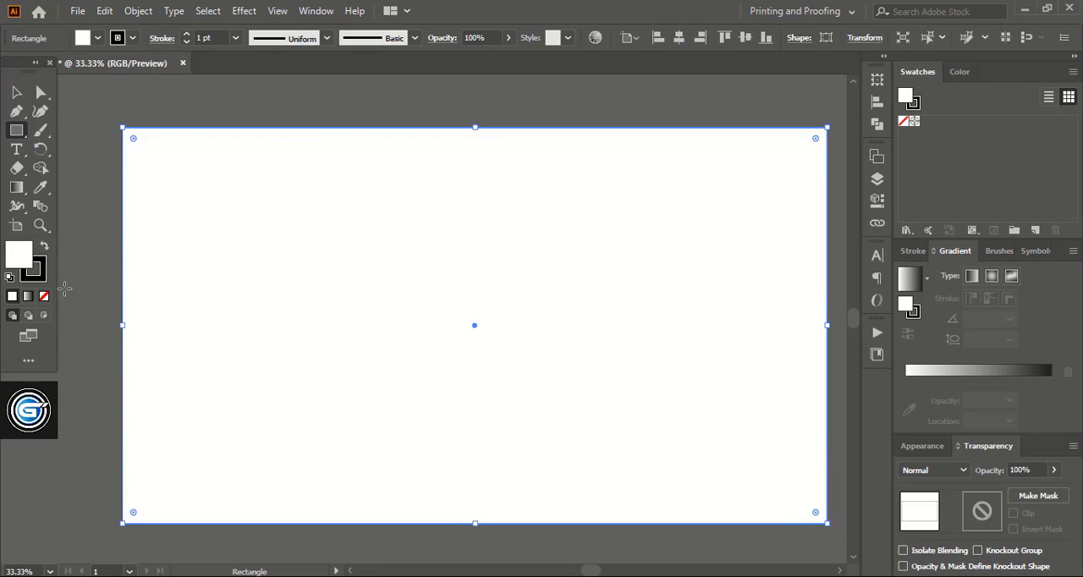
{"action": "mouse_move", "coordinate": [35, 279]}
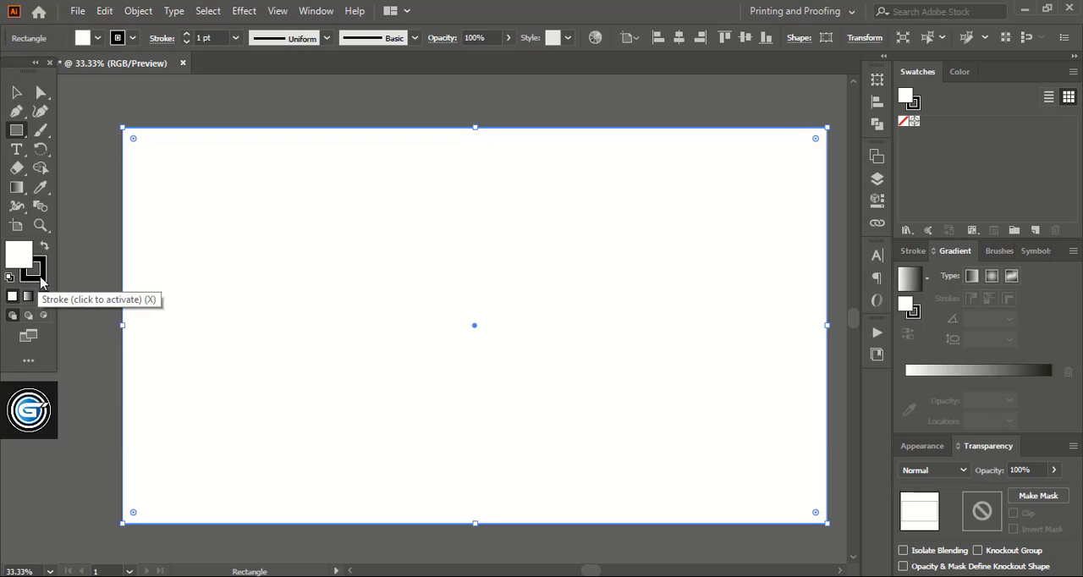
{"action": "left_click", "coordinate": [34, 270]}
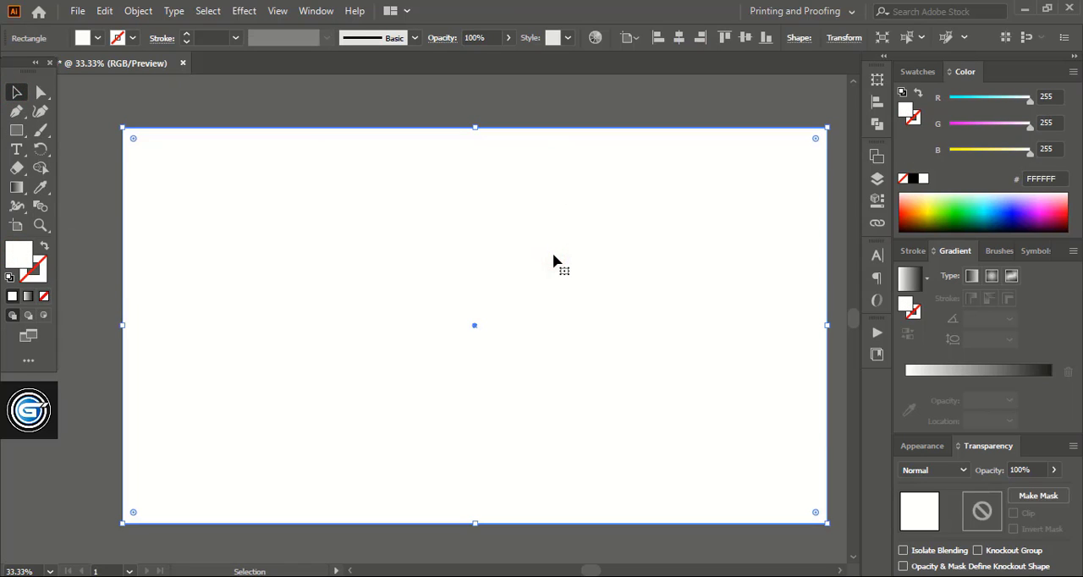
{"action": "mouse_move", "coordinate": [1023, 201]}
{"action": "type", "text": "C42100"}
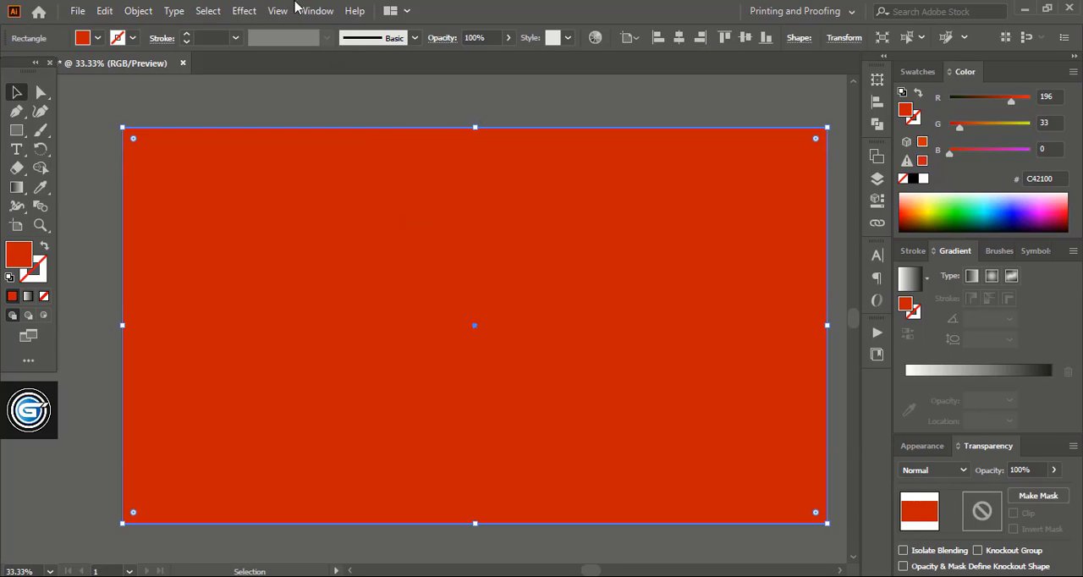
{"action": "left_click", "coordinate": [104, 11]}
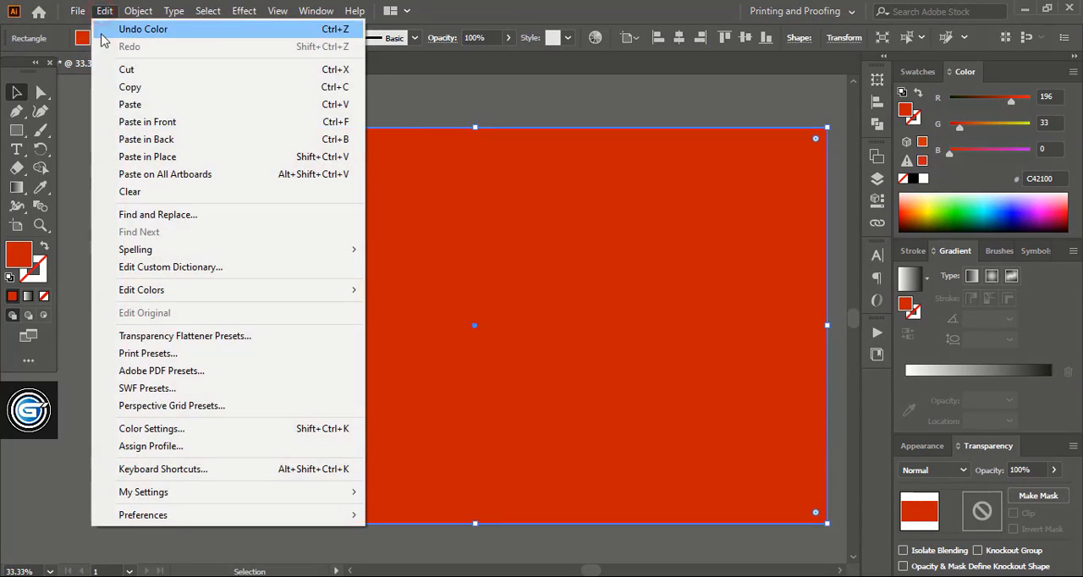
{"action": "mouse_move", "coordinate": [129, 88]}
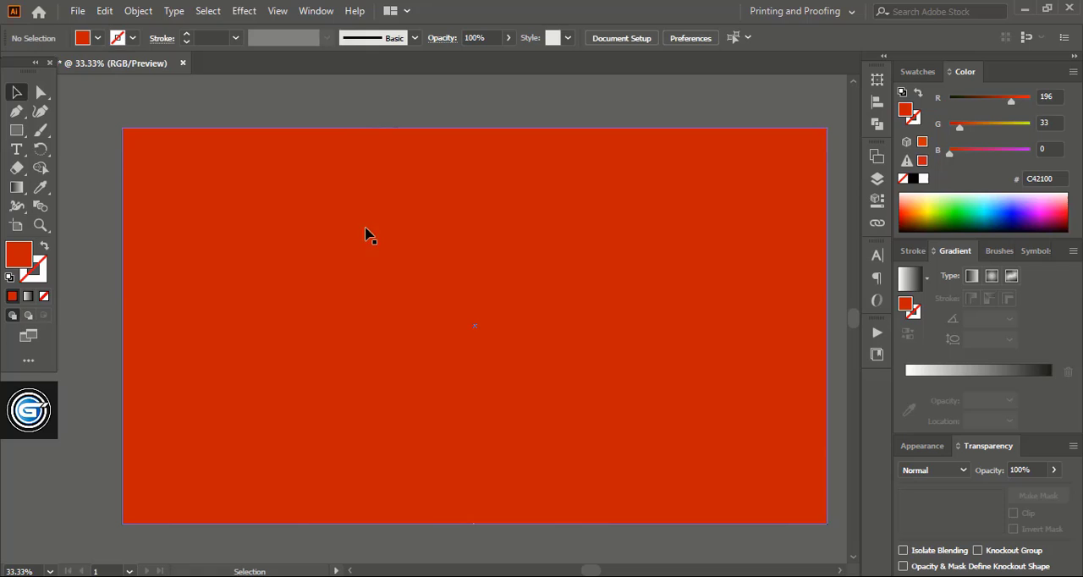
{"action": "left_click", "coordinate": [368, 235]}
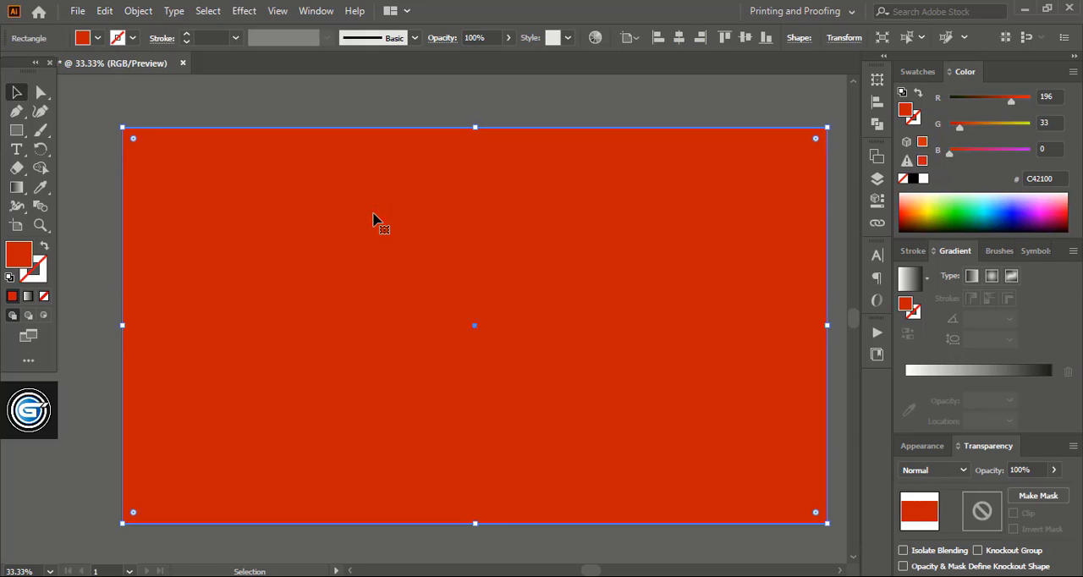
{"action": "right_click", "coordinate": [376, 220]}
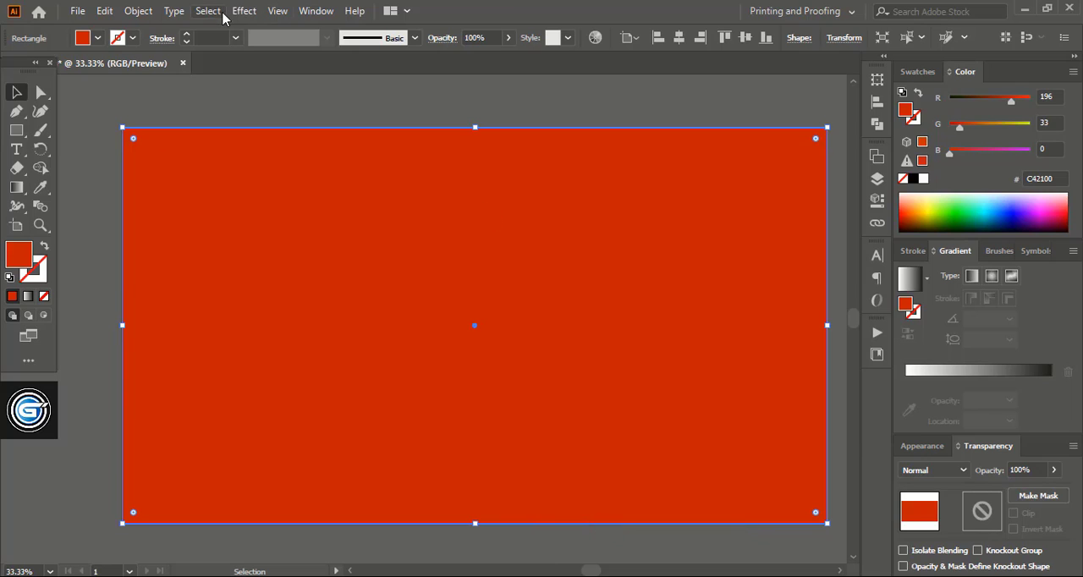
{"action": "left_click", "coordinate": [137, 10]}
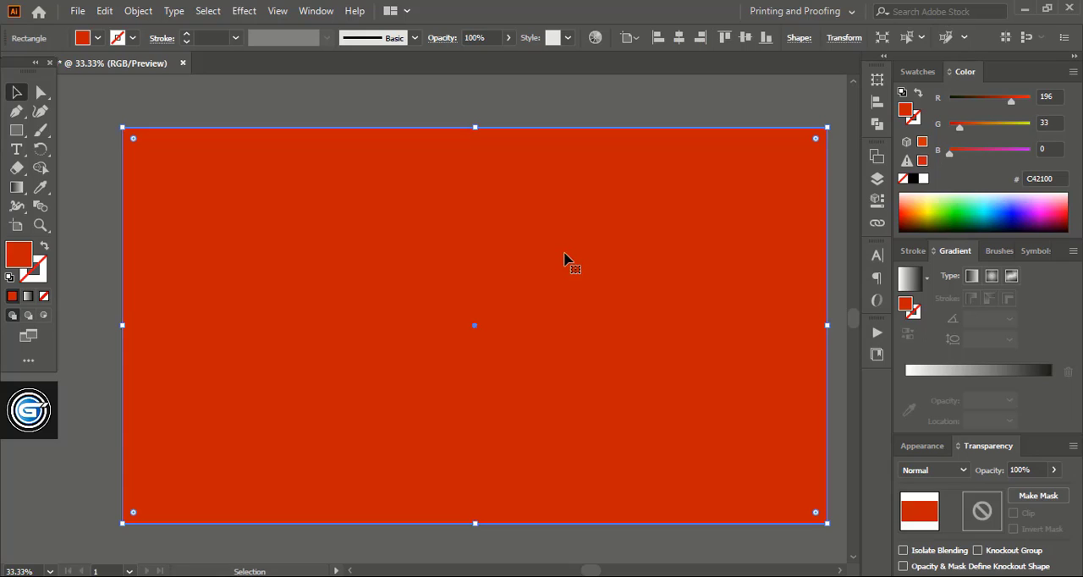
{"action": "mouse_move", "coordinate": [955, 329]}
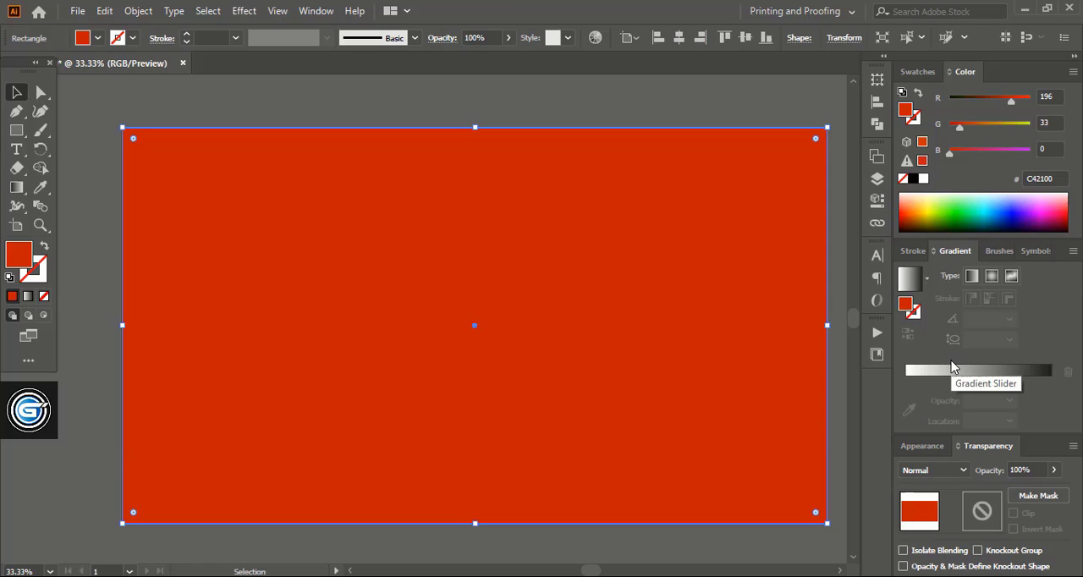
{"action": "mouse_move", "coordinate": [955, 342]}
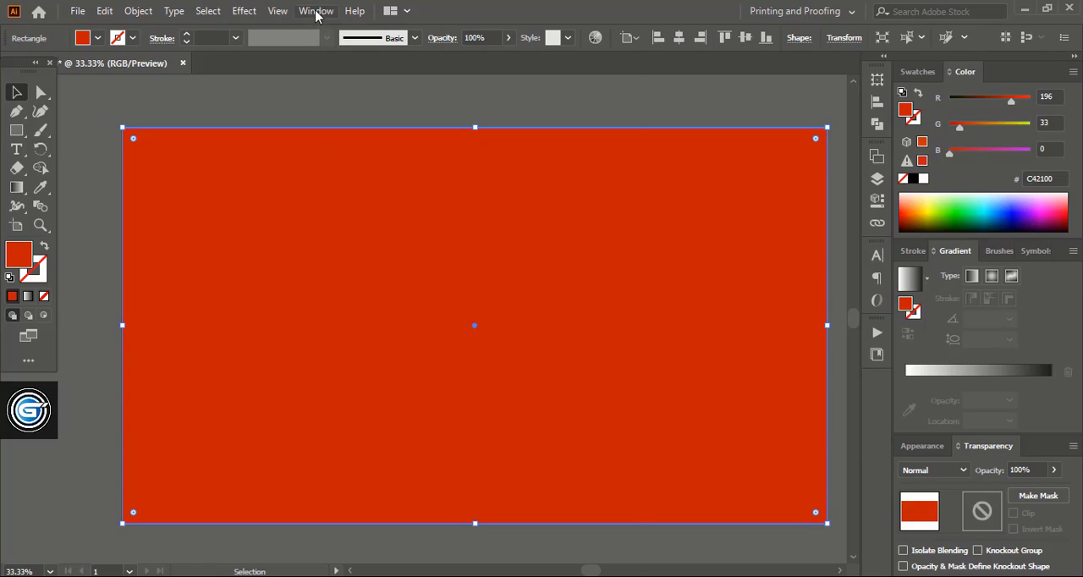
{"action": "left_click", "coordinate": [316, 10]}
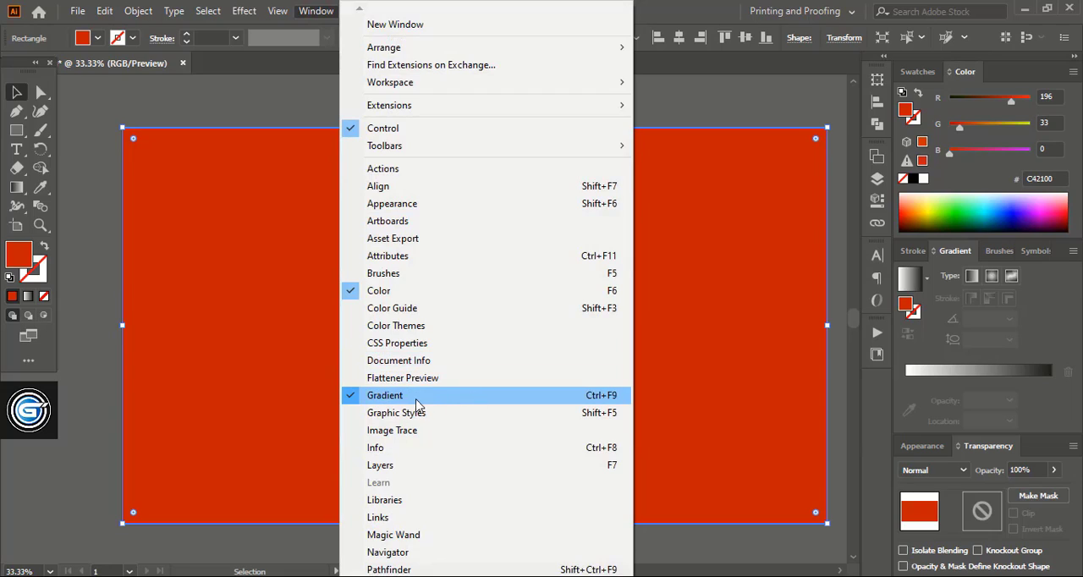
{"action": "mouse_move", "coordinate": [476, 405]}
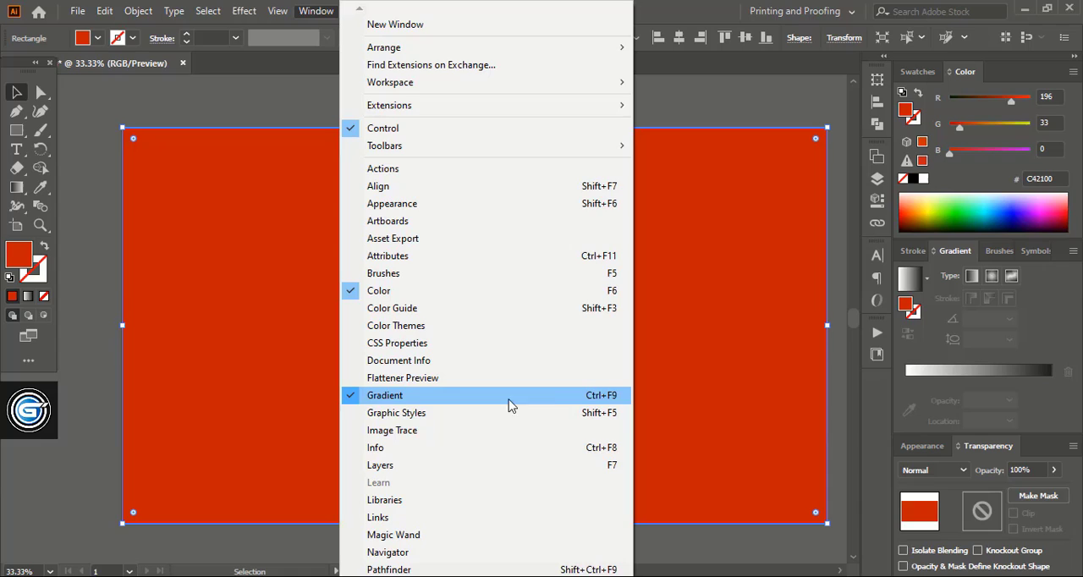
{"action": "mouse_move", "coordinate": [593, 403]}
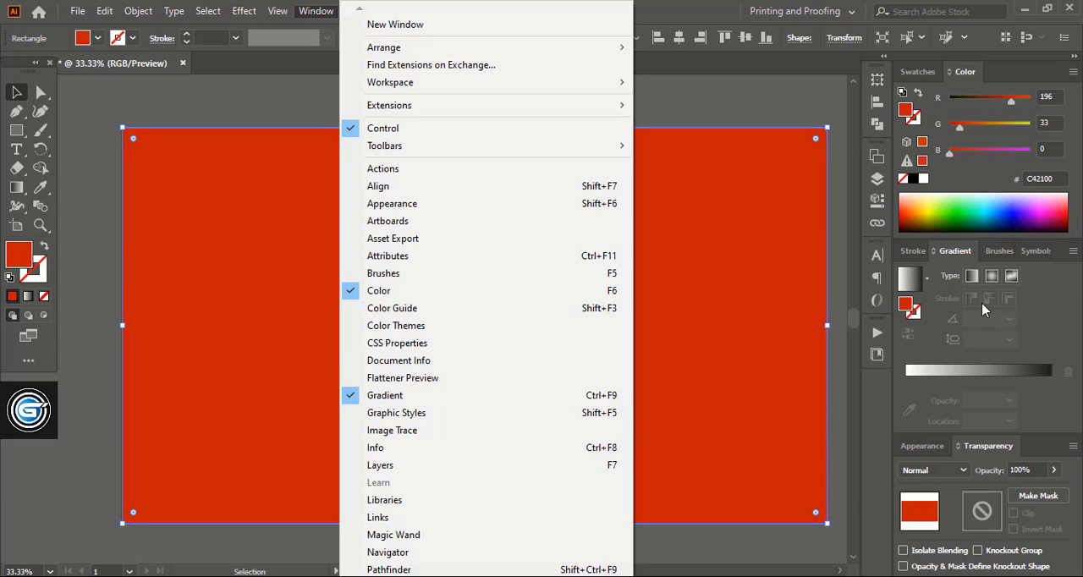
{"action": "mouse_move", "coordinate": [955, 258]}
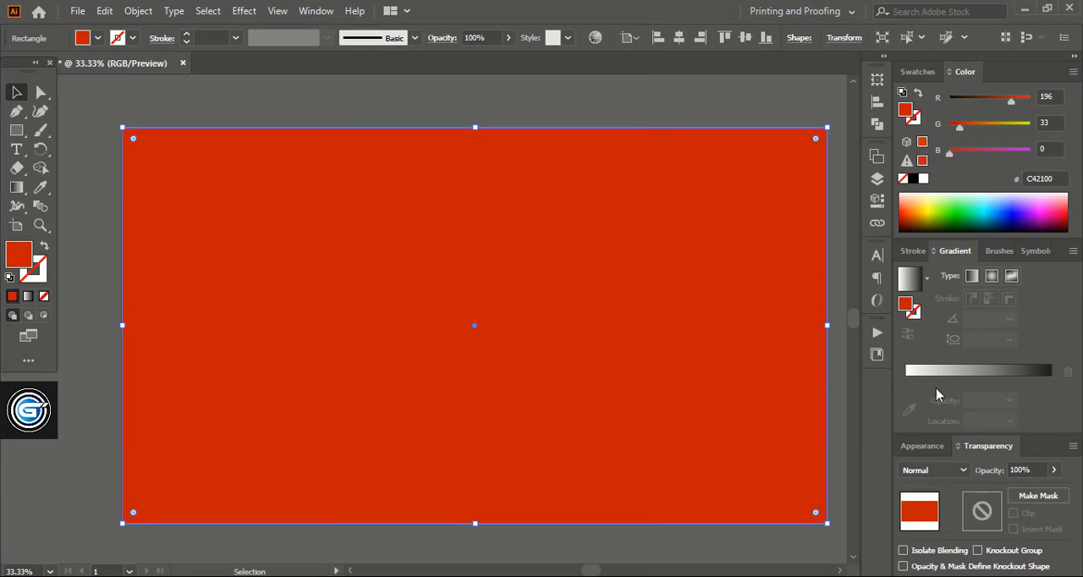
{"action": "mouse_move", "coordinate": [977, 373]}
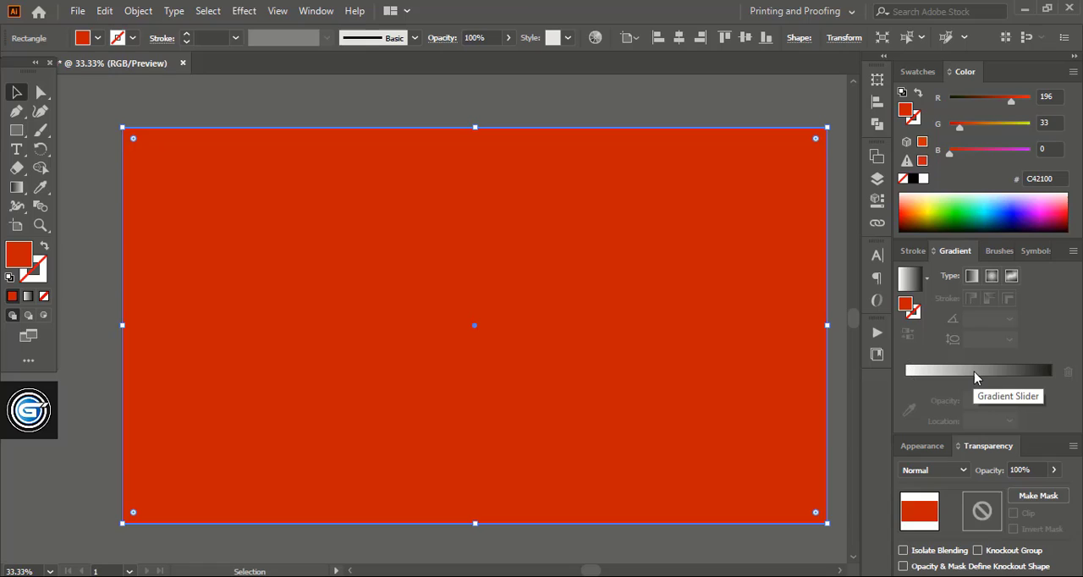
{"action": "mouse_move", "coordinate": [647, 377]}
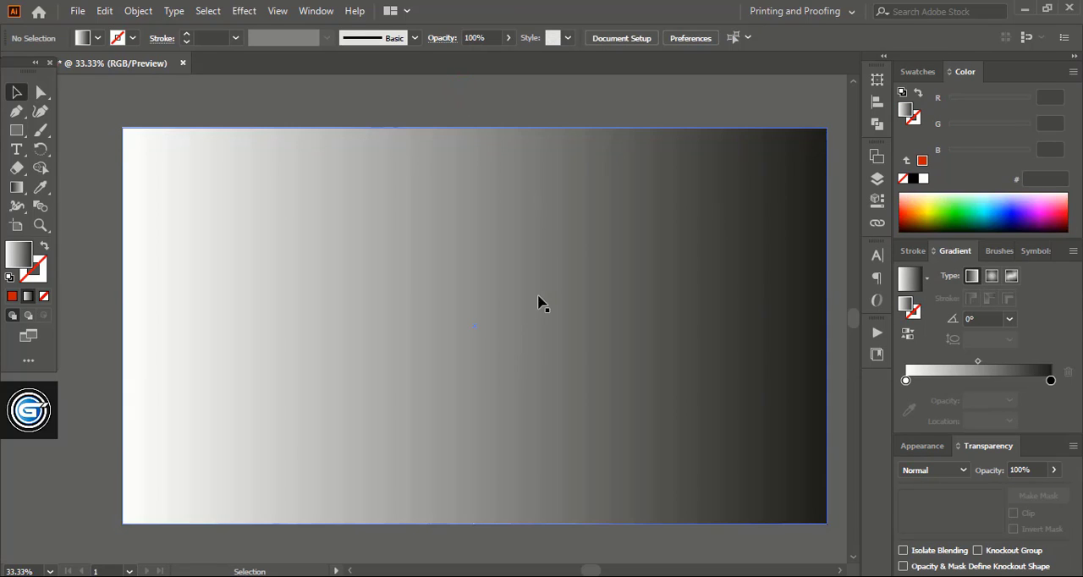
{"action": "mouse_move", "coordinate": [125, 329]}
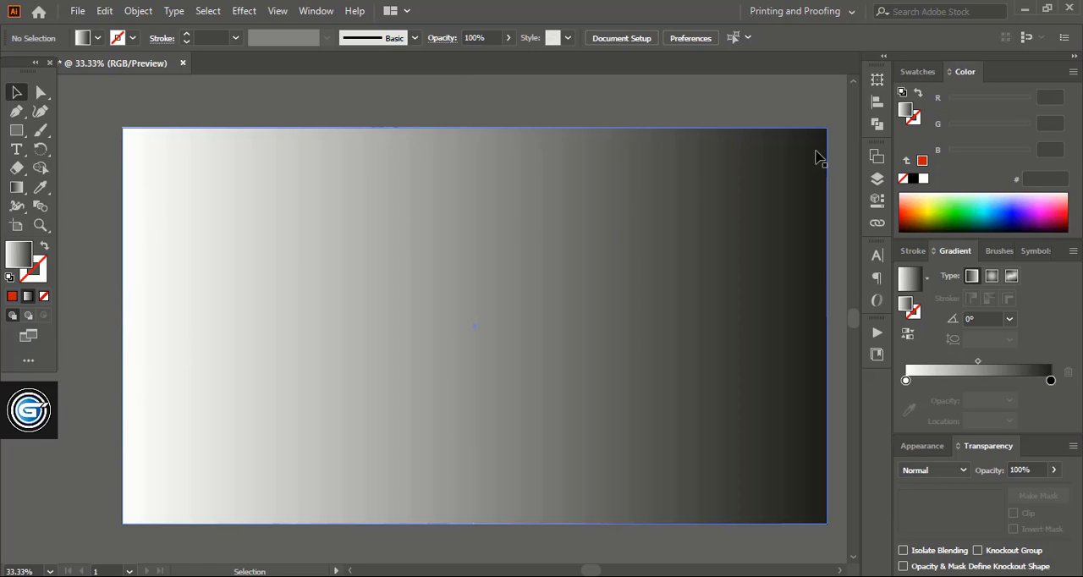
{"action": "mouse_move", "coordinate": [817, 398]}
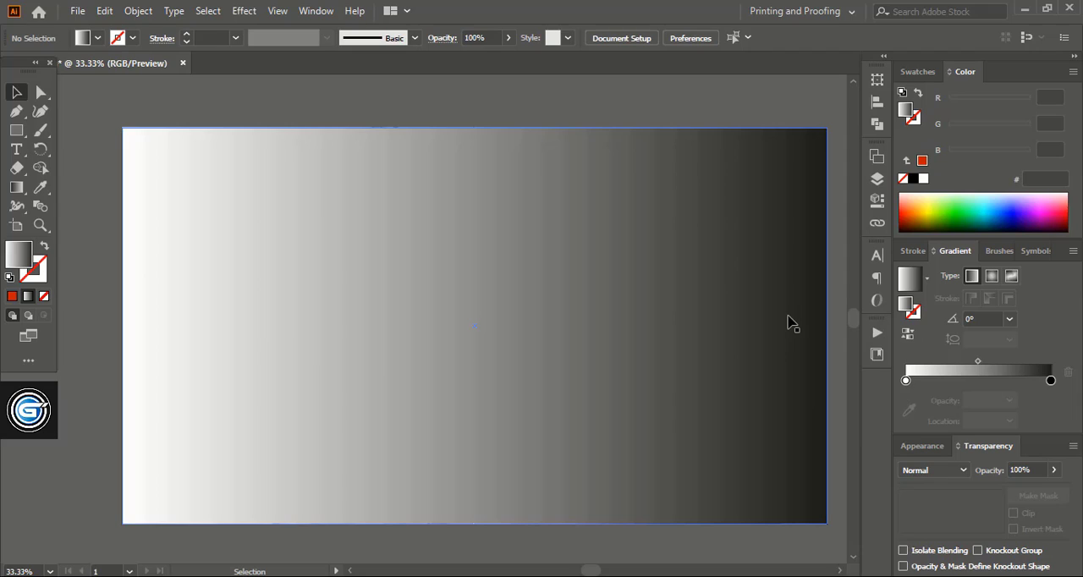
{"action": "mouse_move", "coordinate": [237, 303]}
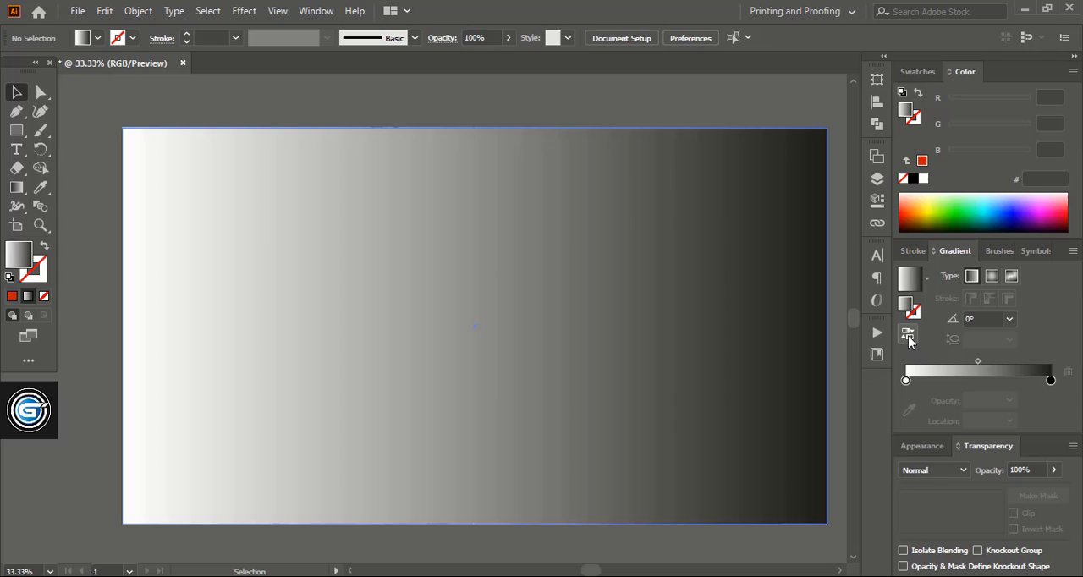
{"action": "mouse_move", "coordinate": [908, 338]}
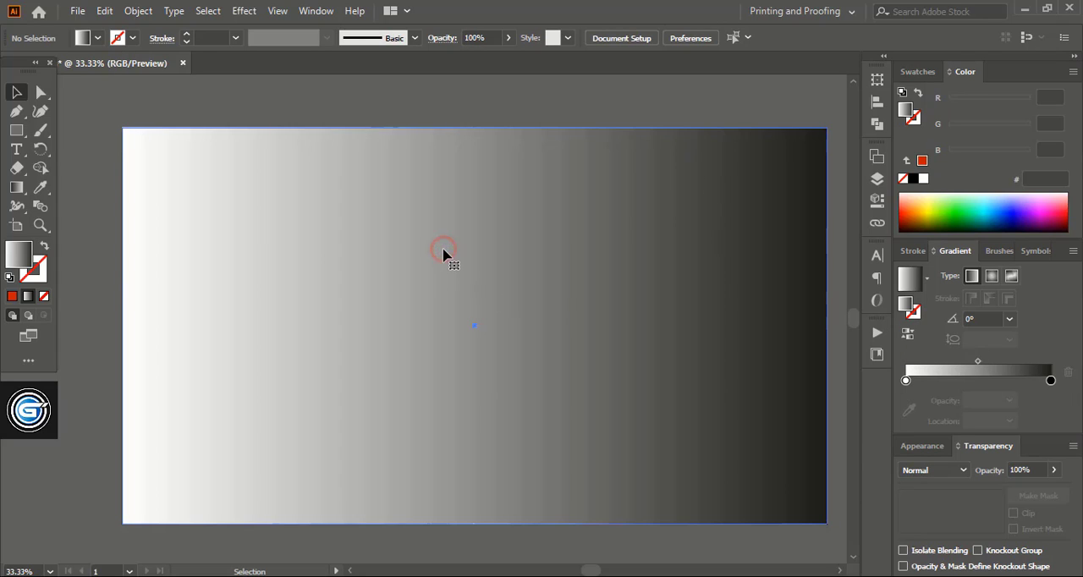
- Select the gradient-filled rectangle so its gradient can be reversed
{"action": "left_click", "coordinate": [444, 251]}
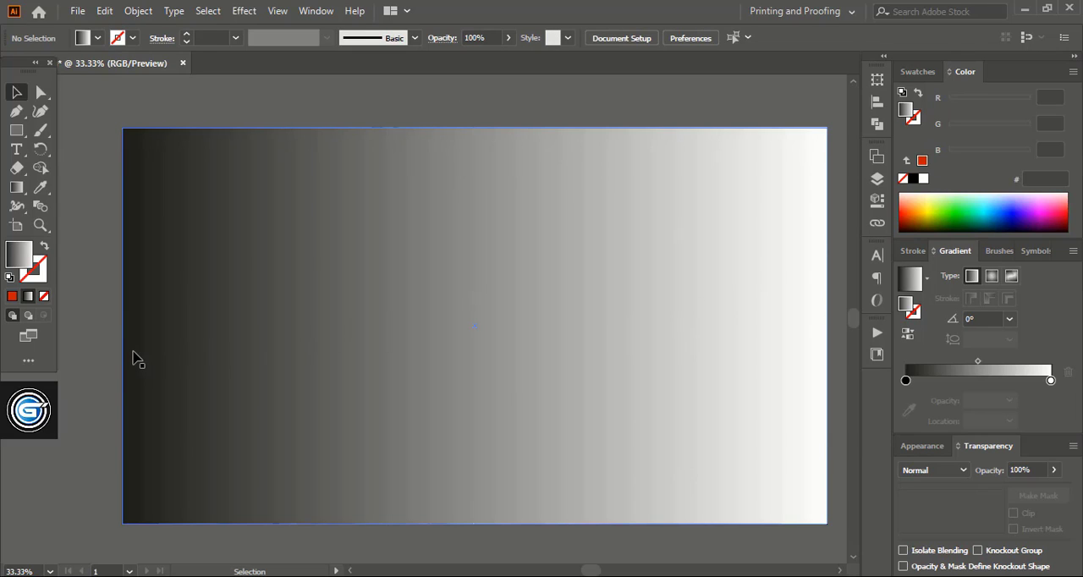
{"action": "mouse_move", "coordinate": [796, 330]}
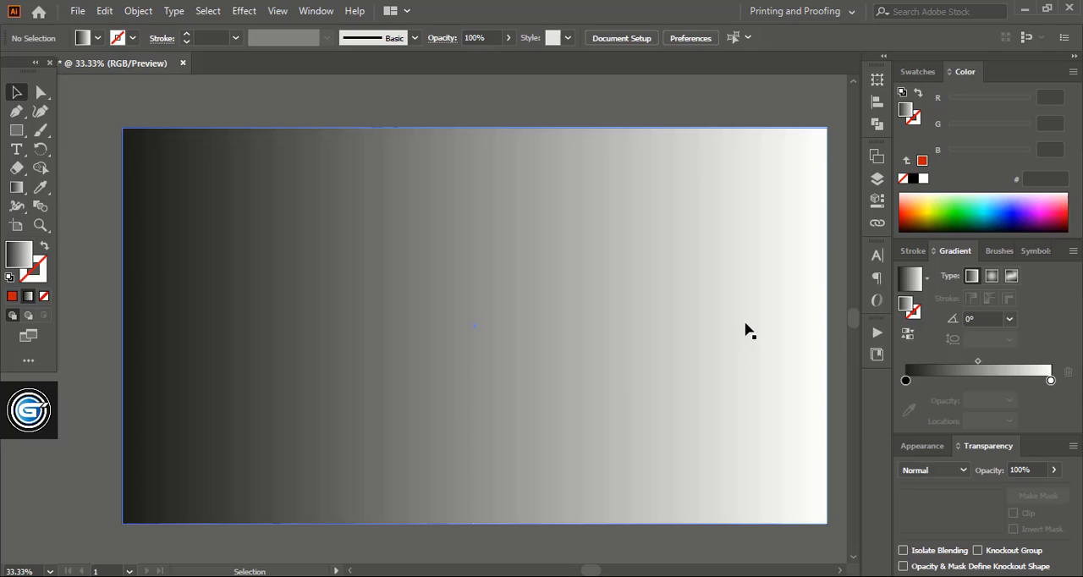
{"action": "mouse_move", "coordinate": [544, 360]}
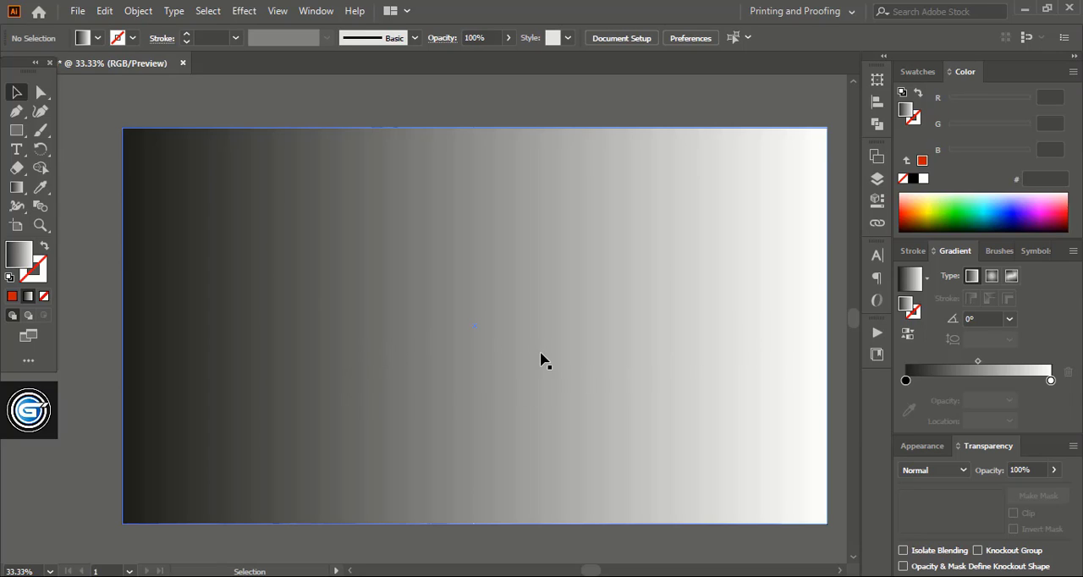
{"action": "mouse_move", "coordinate": [230, 370]}
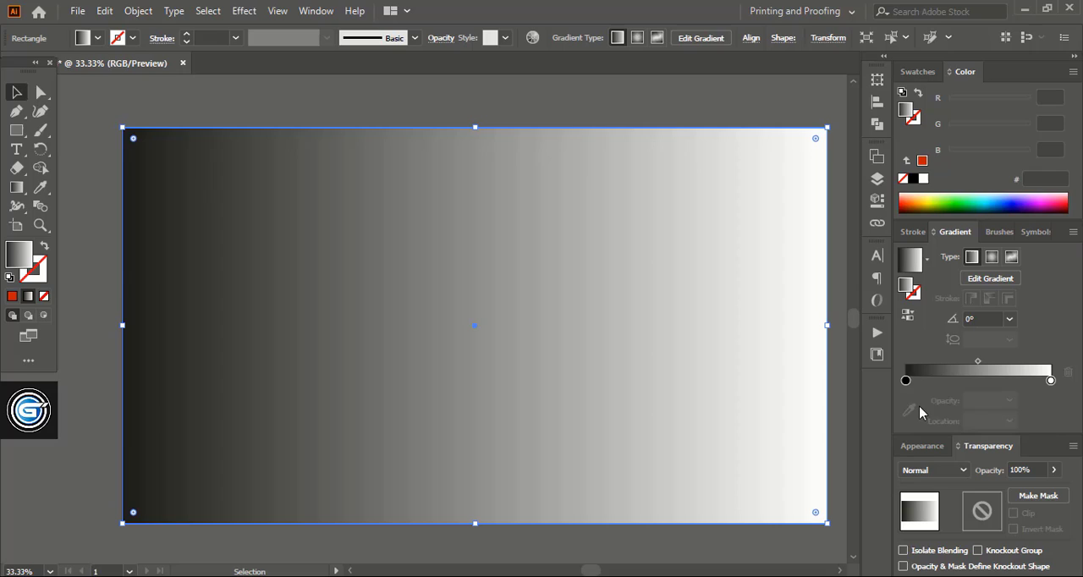
- Set the black gradient stop's opacity to 0% and deselect to view the fade
{"action": "left_click", "coordinate": [906, 381]}
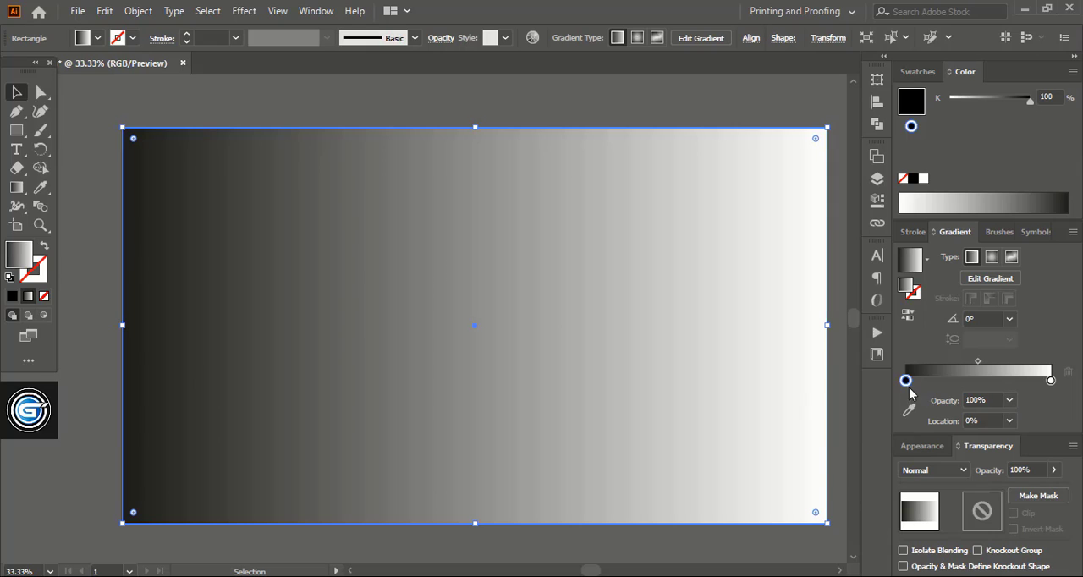
{"action": "left_click", "coordinate": [1009, 399]}
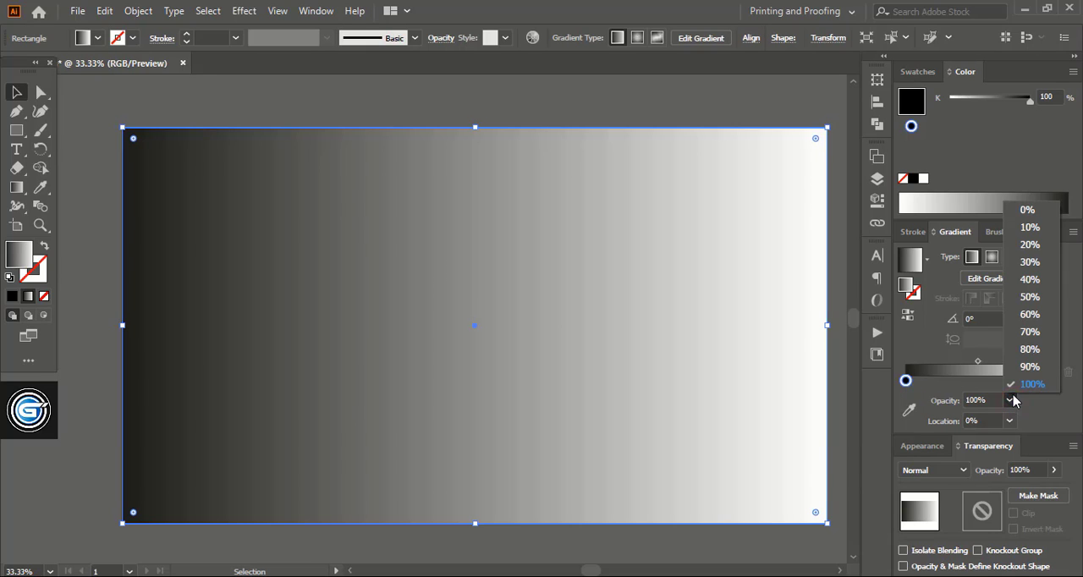
{"action": "left_click", "coordinate": [1027, 209]}
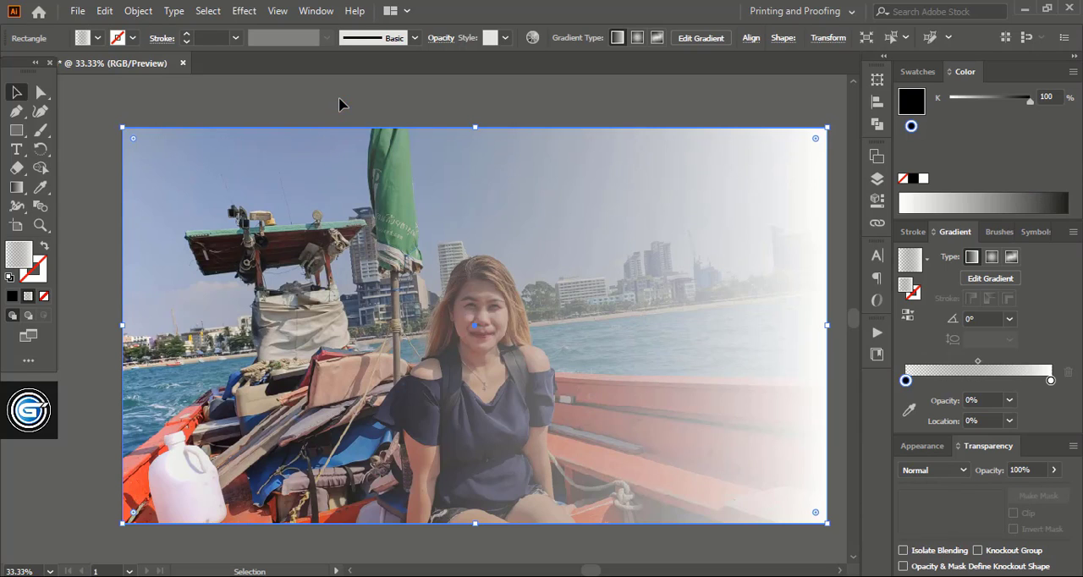
{"action": "left_click", "coordinate": [271, 420]}
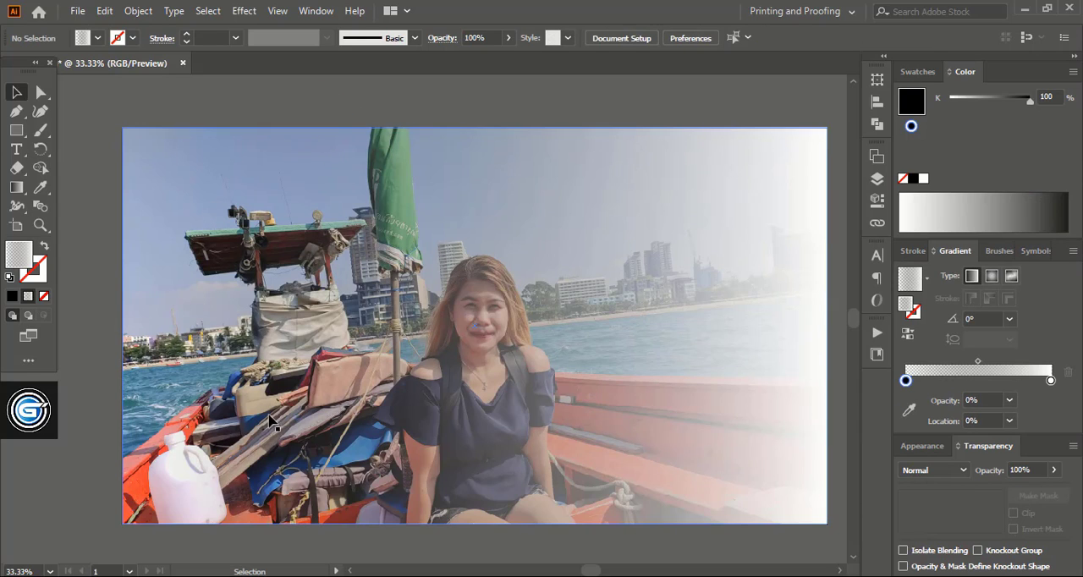
{"action": "mouse_move", "coordinate": [718, 385]}
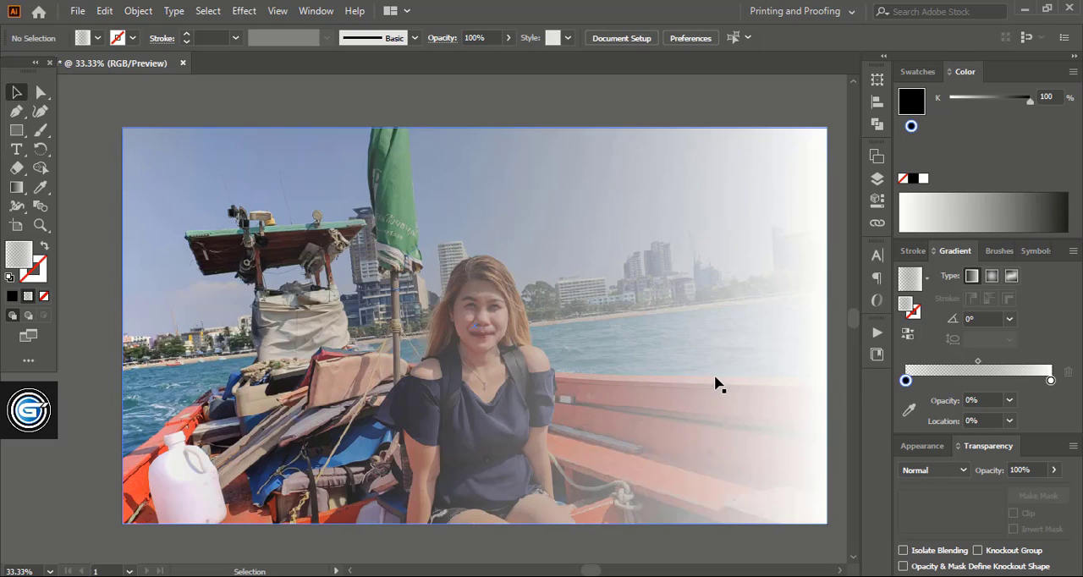
{"action": "mouse_move", "coordinate": [493, 454]}
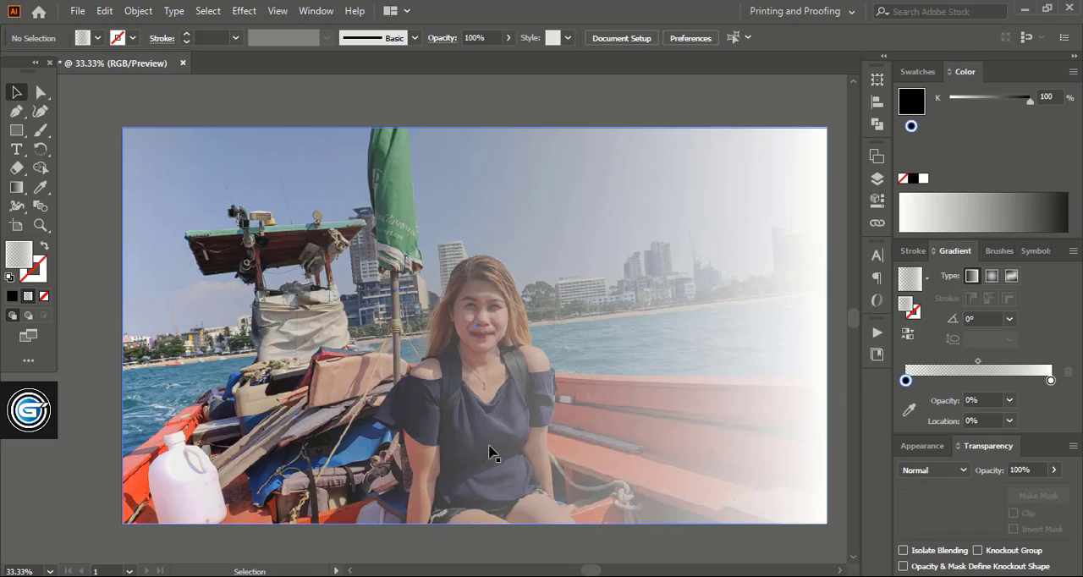
{"action": "mouse_move", "coordinate": [190, 373]}
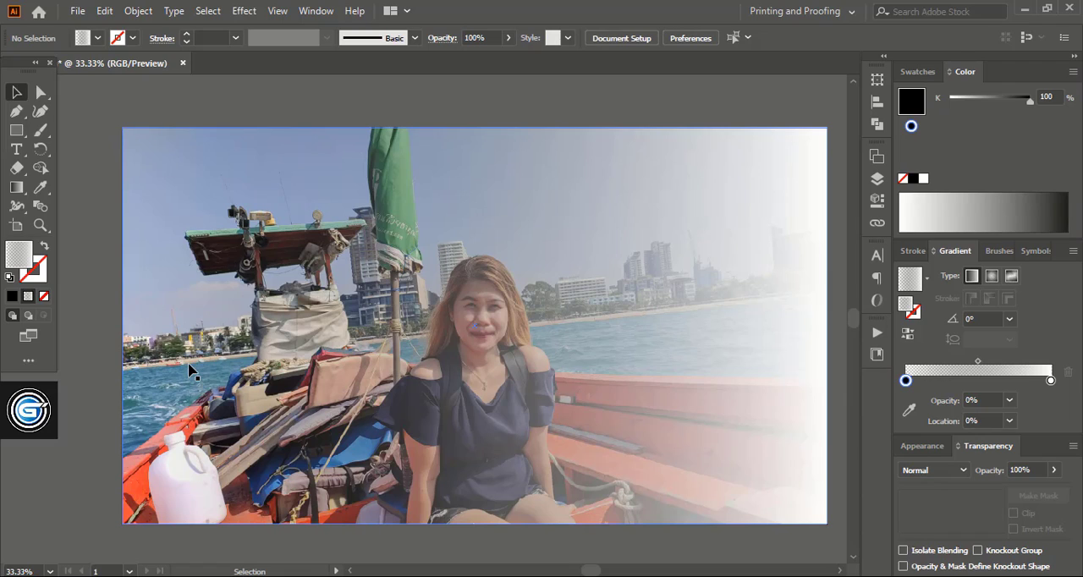
{"action": "mouse_move", "coordinate": [372, 90]}
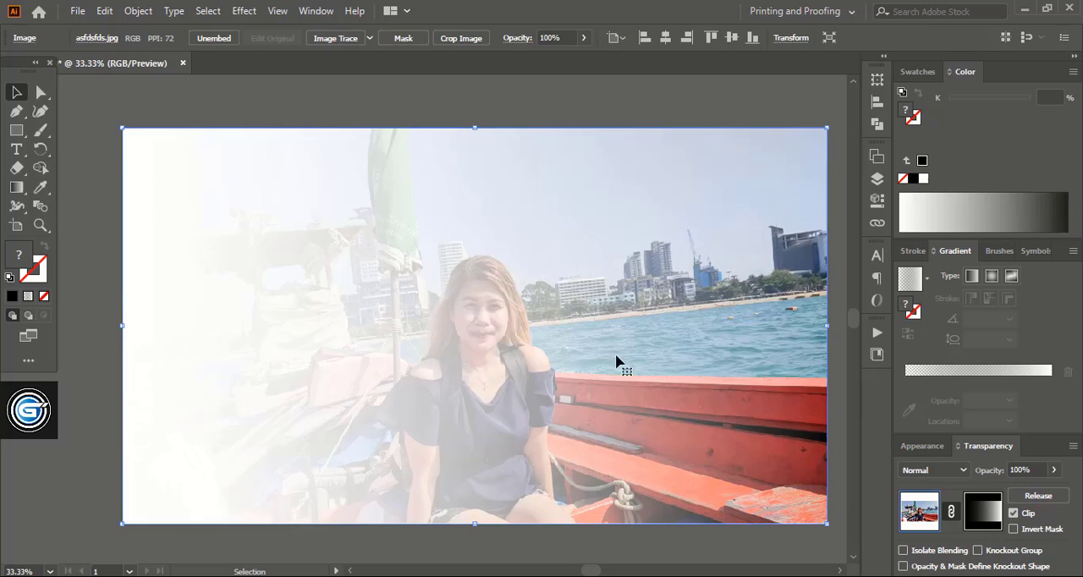
{"action": "mouse_move", "coordinate": [237, 377]}
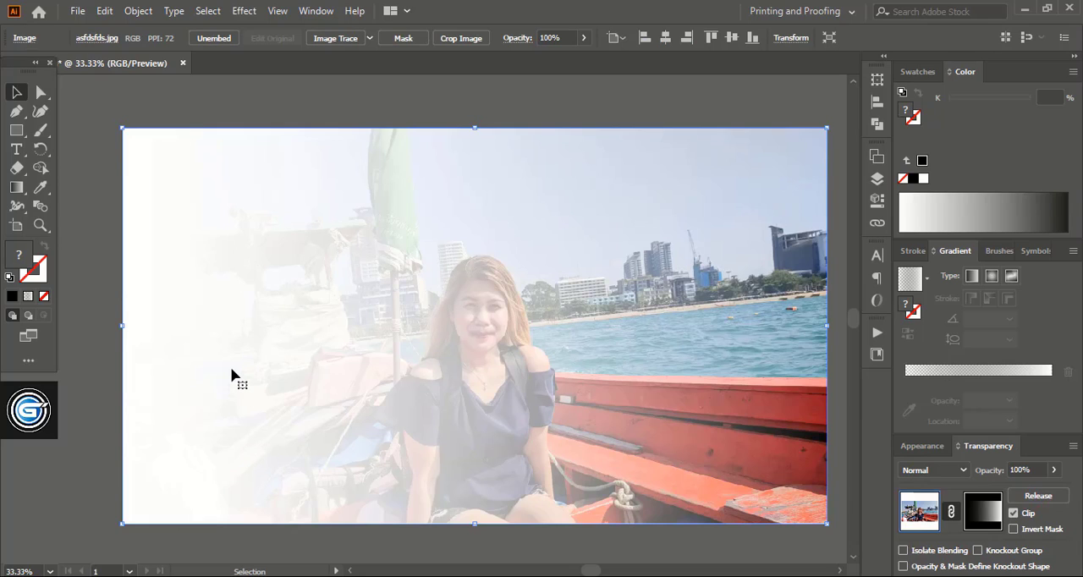
{"action": "mouse_move", "coordinate": [265, 339]}
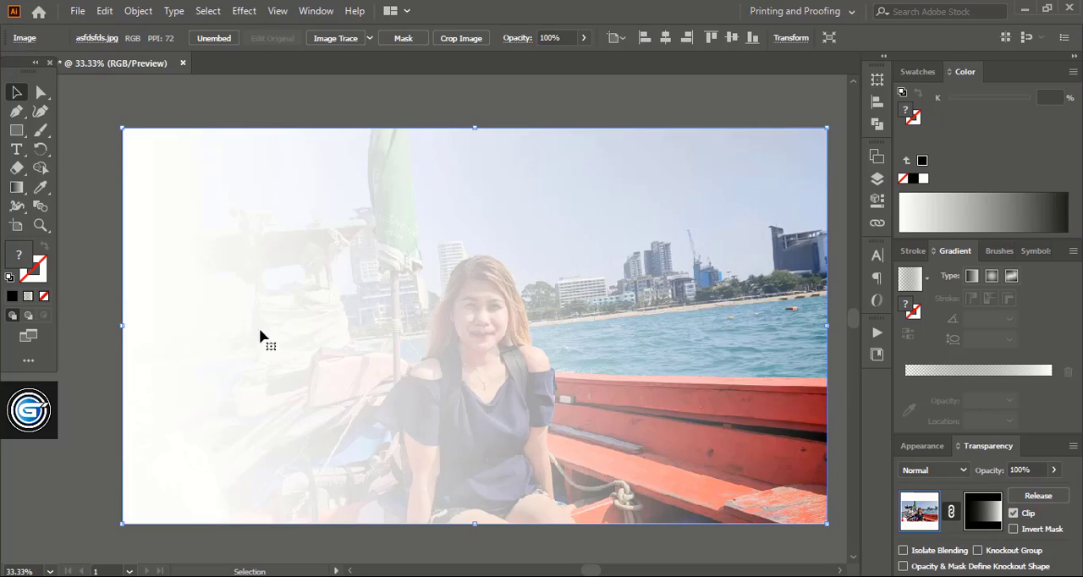
{"action": "mouse_move", "coordinate": [167, 315]}
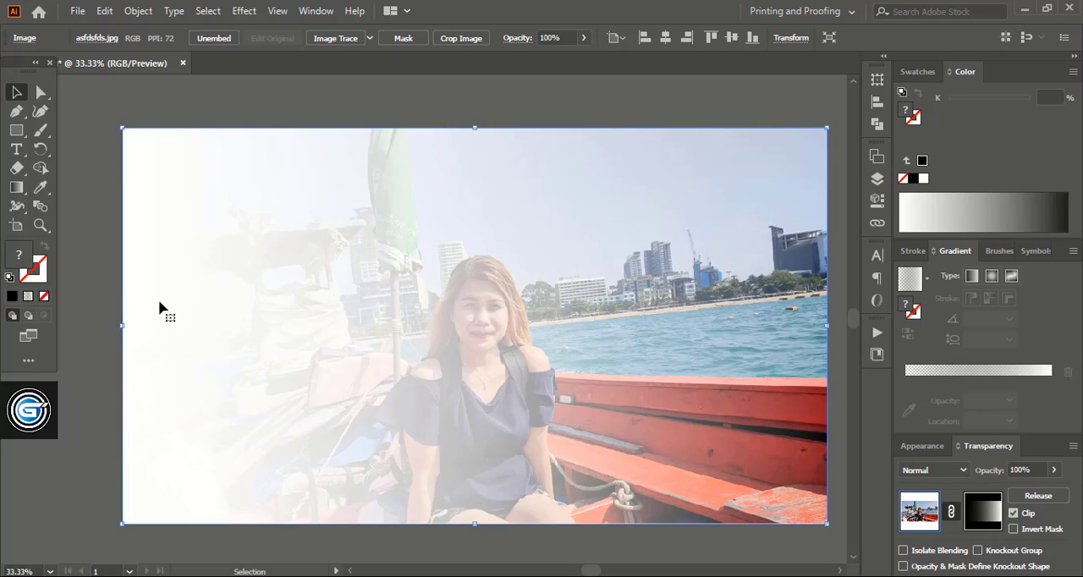
{"action": "mouse_move", "coordinate": [773, 356]}
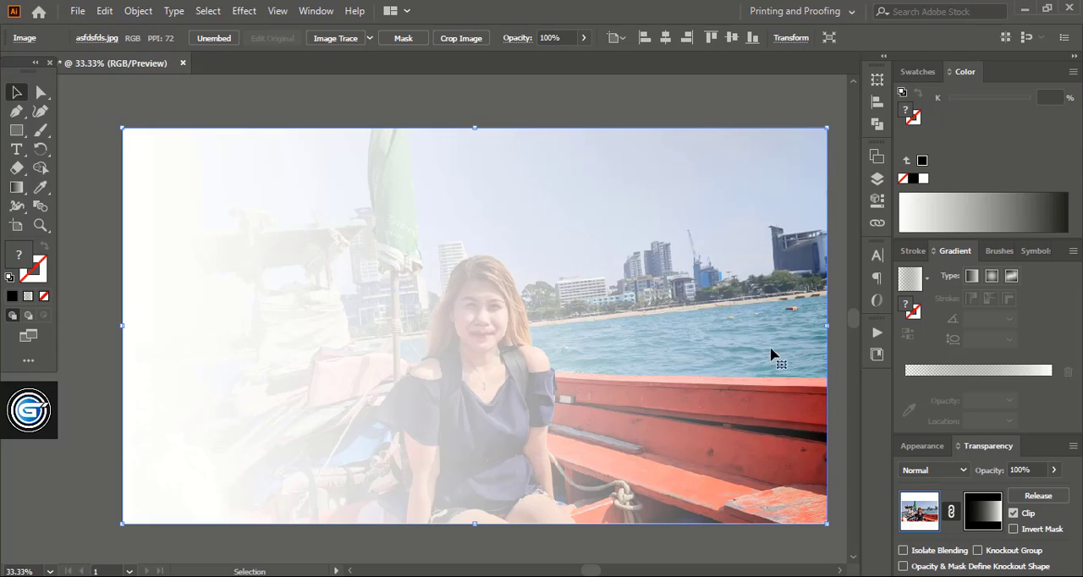
{"action": "mouse_move", "coordinate": [787, 245]}
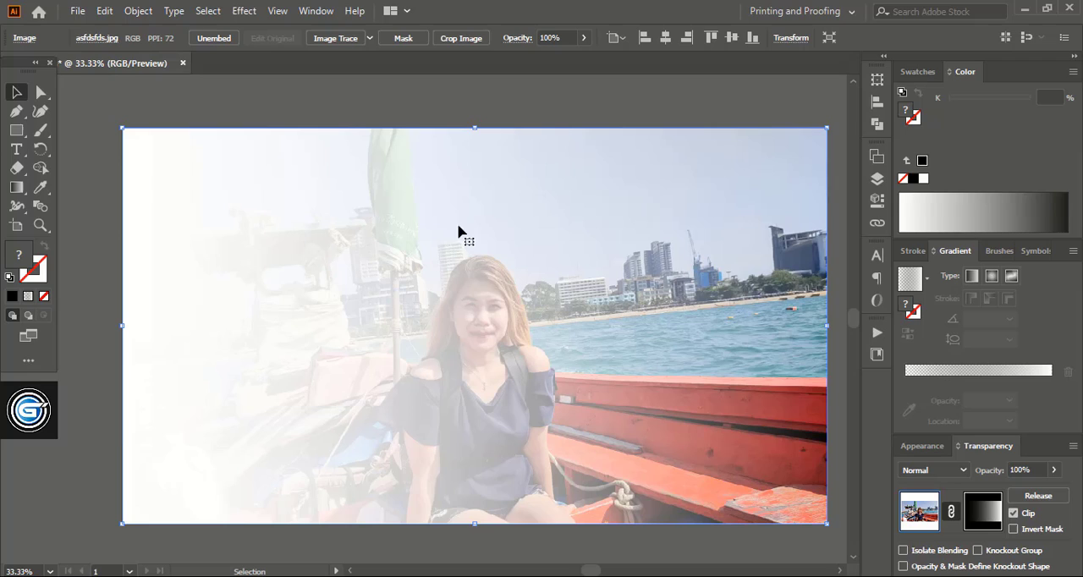
{"action": "mouse_move", "coordinate": [466, 250]}
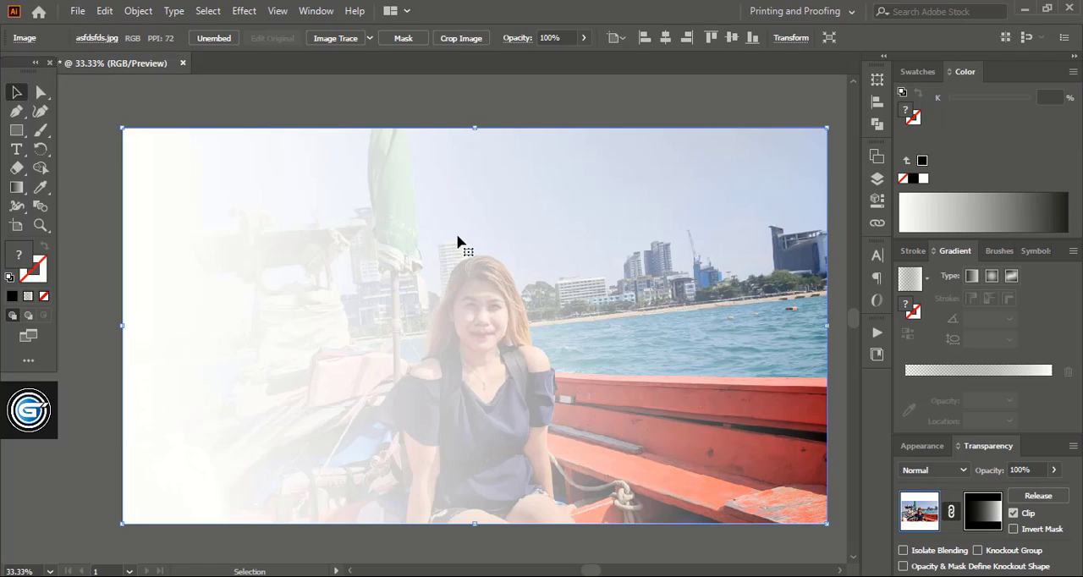
{"action": "mouse_move", "coordinate": [537, 271]}
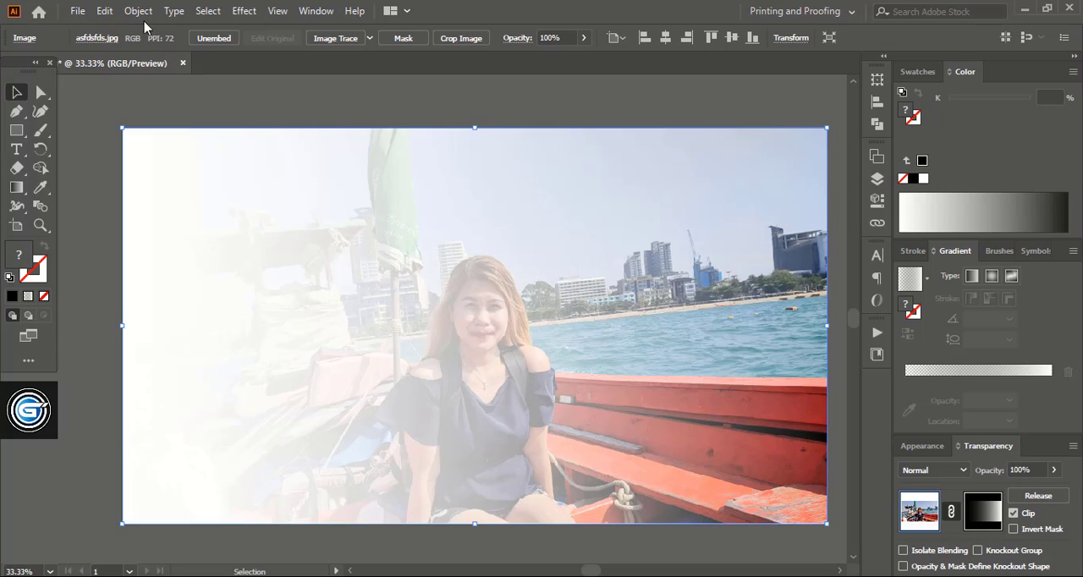
- Reveal the hidden red-orange rectangle via Object > Show All
{"action": "left_click", "coordinate": [137, 11]}
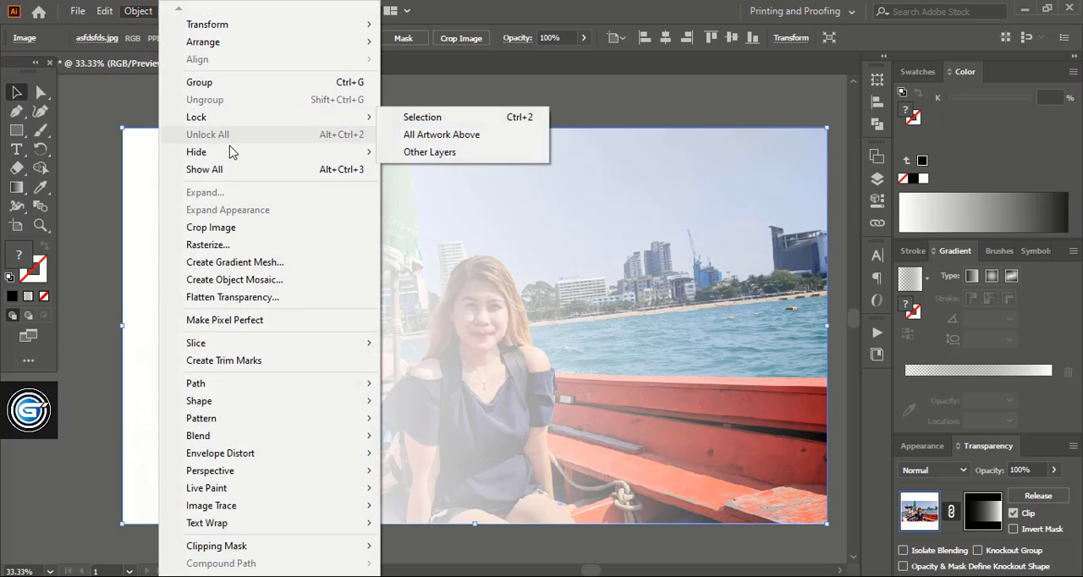
{"action": "mouse_move", "coordinate": [204, 169]}
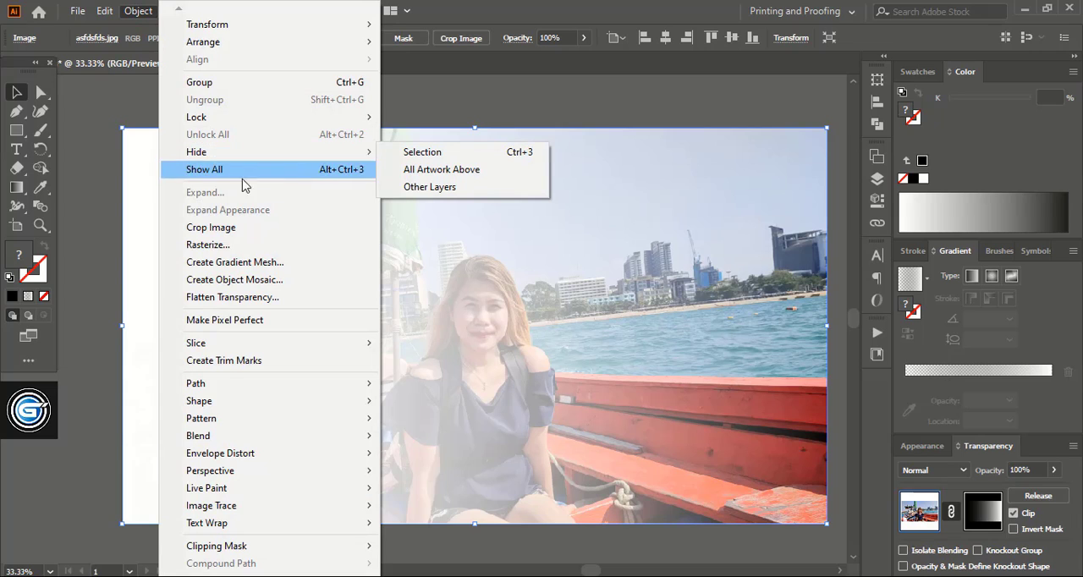
{"action": "left_click", "coordinate": [204, 169]}
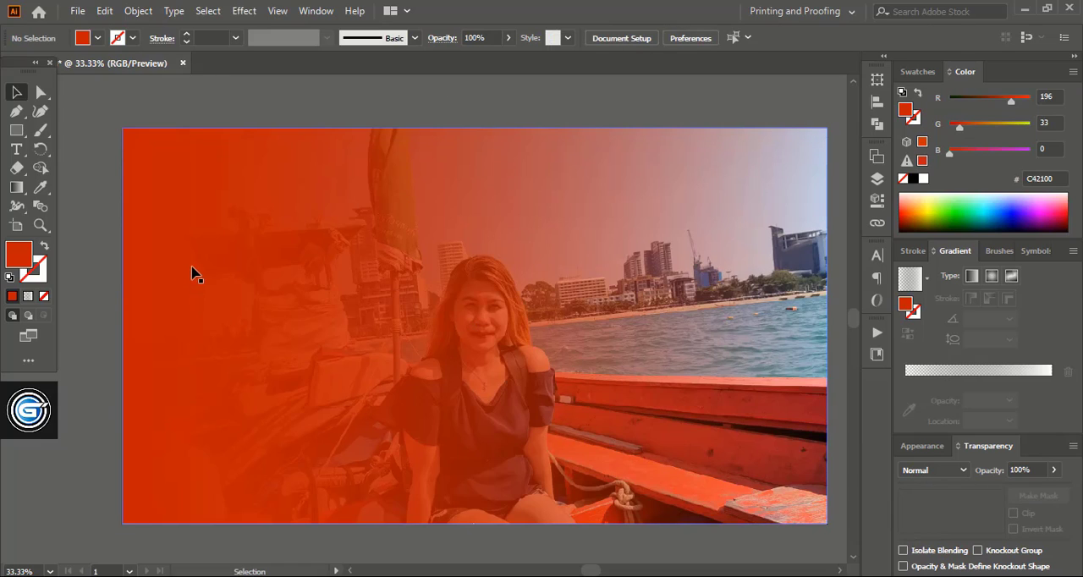
{"action": "mouse_move", "coordinate": [177, 418]}
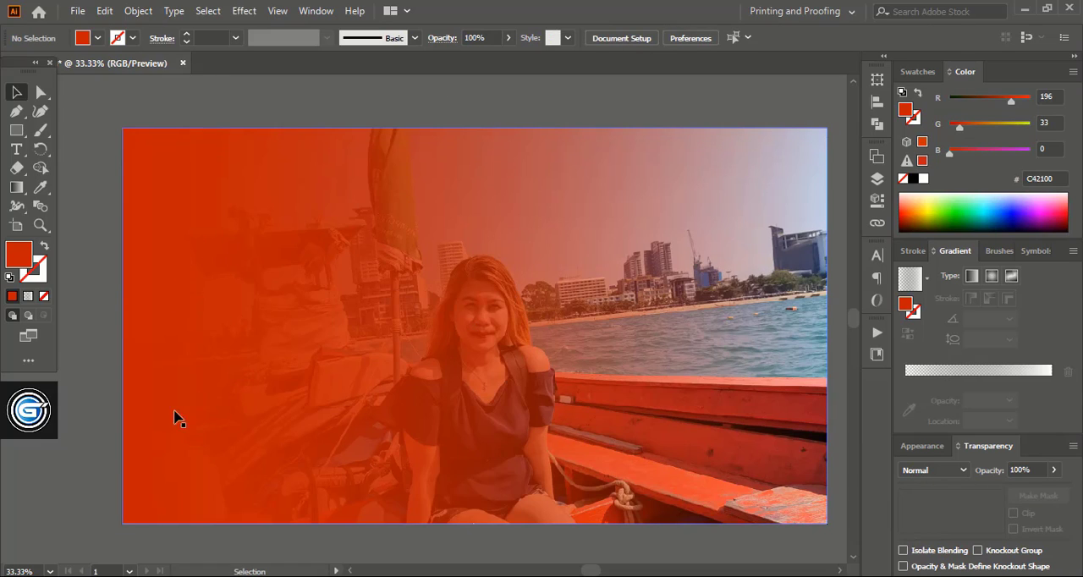
{"action": "mouse_move", "coordinate": [669, 244]}
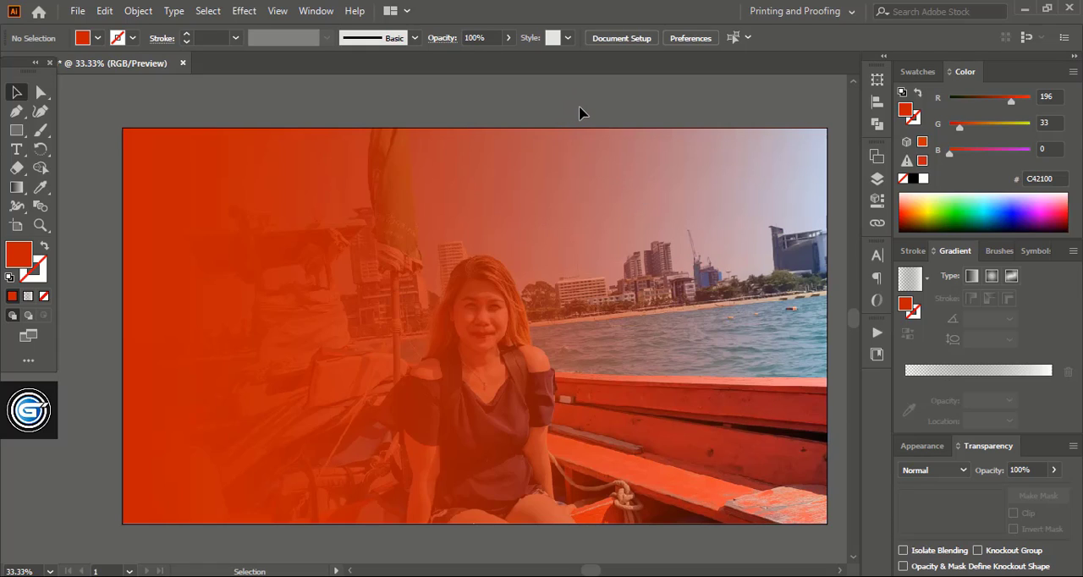
{"action": "mouse_move", "coordinate": [590, 116]}
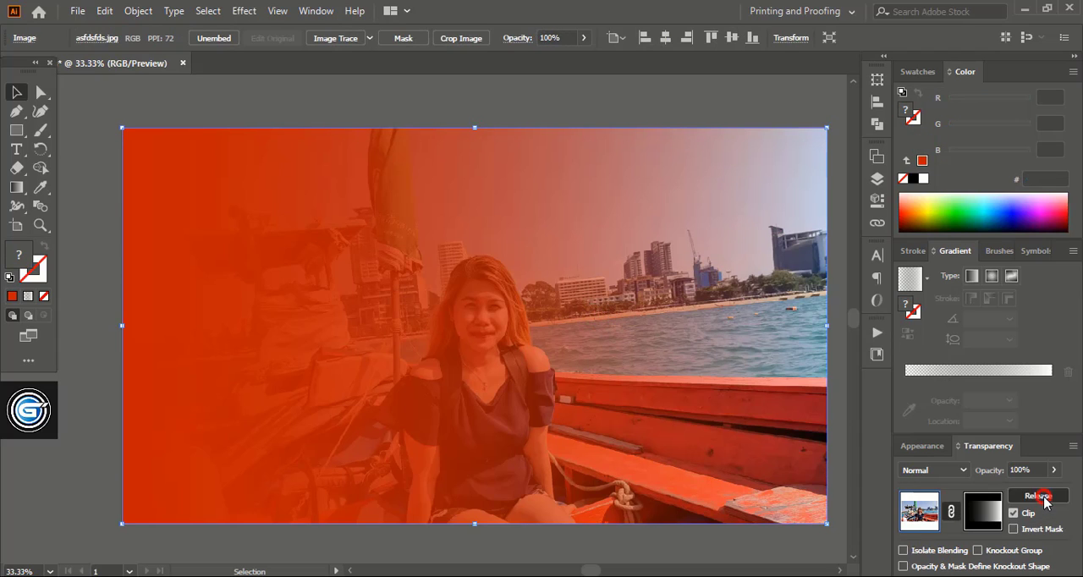
- Release the photo's opacity mask and drag the gradient stops and midpoints leftward for an earlier fade
{"action": "left_click", "coordinate": [1038, 496]}
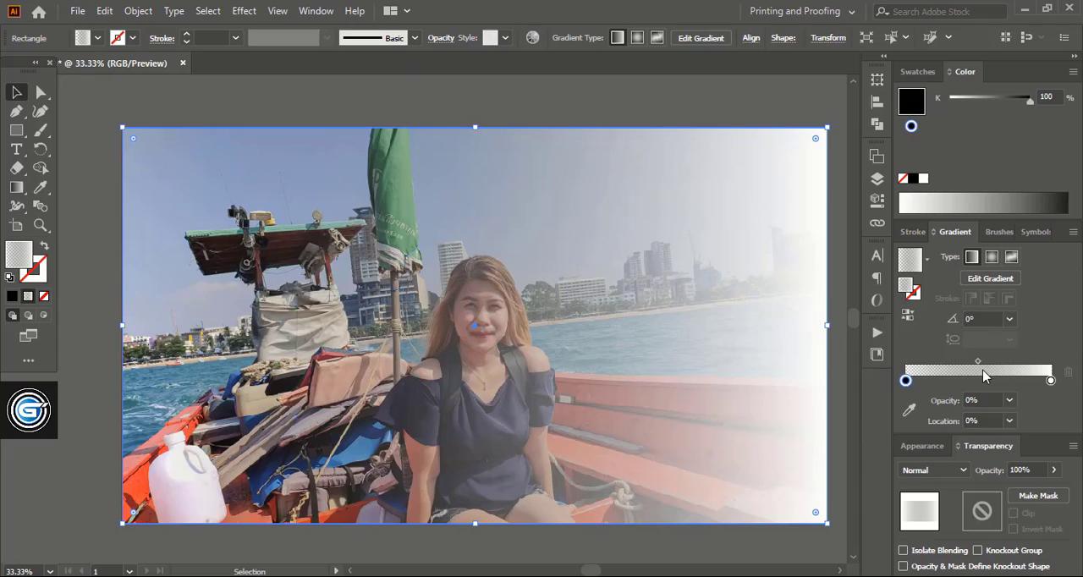
{"action": "mouse_move", "coordinate": [969, 385]}
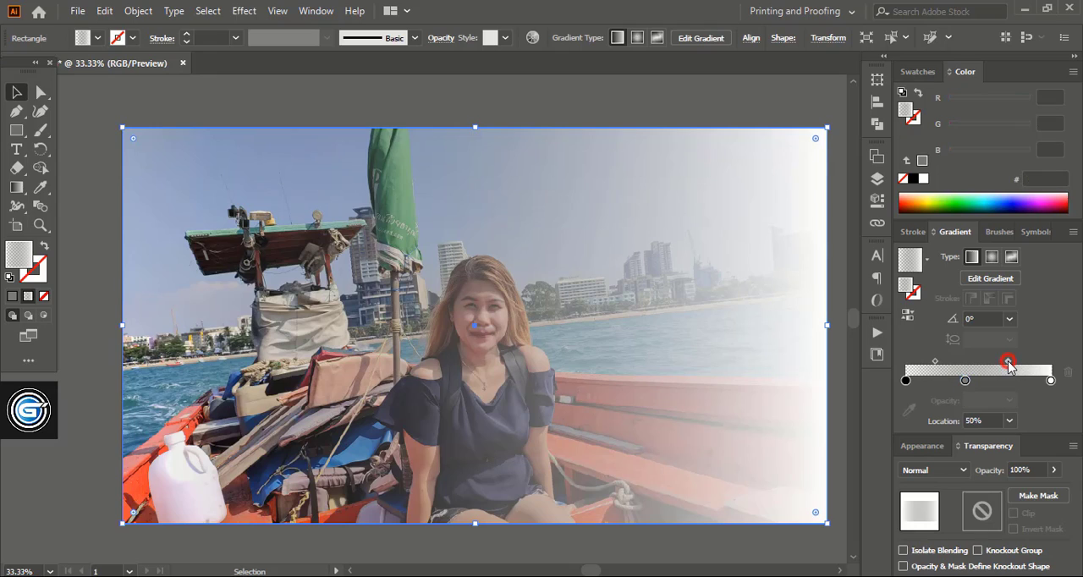
{"action": "left_click_drag", "start_coordinate": [1009, 363], "coordinate": [996, 362]}
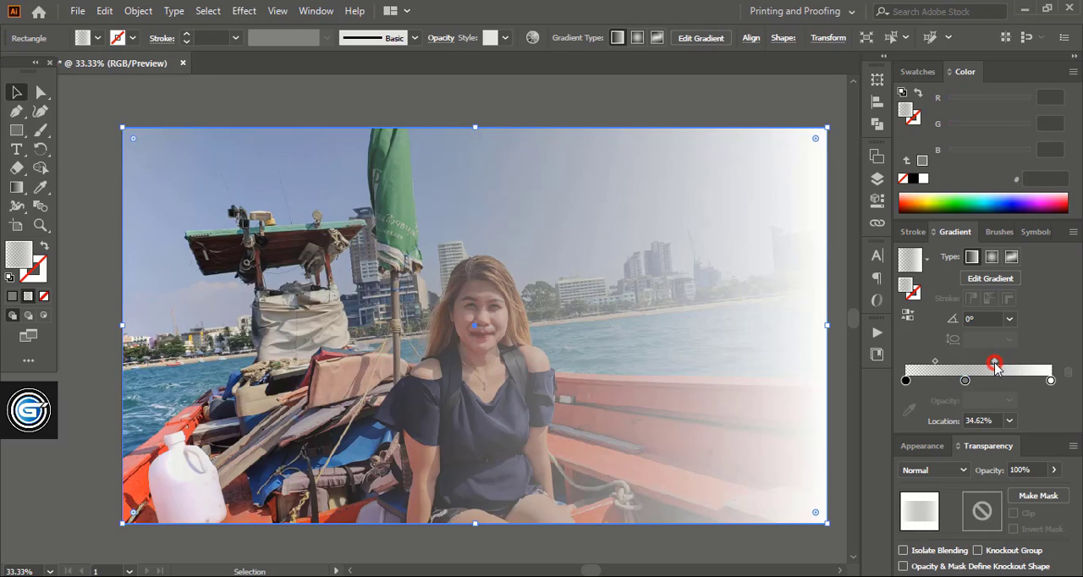
{"action": "left_click_drag", "start_coordinate": [995, 365], "coordinate": [963, 365]}
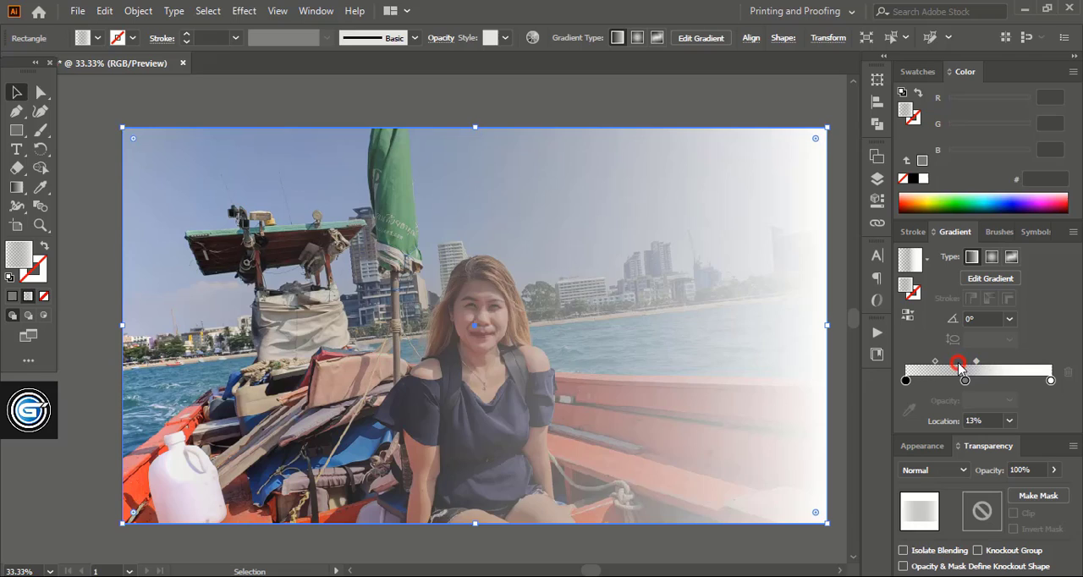
{"action": "left_click_drag", "start_coordinate": [935, 380], "coordinate": [956, 380]}
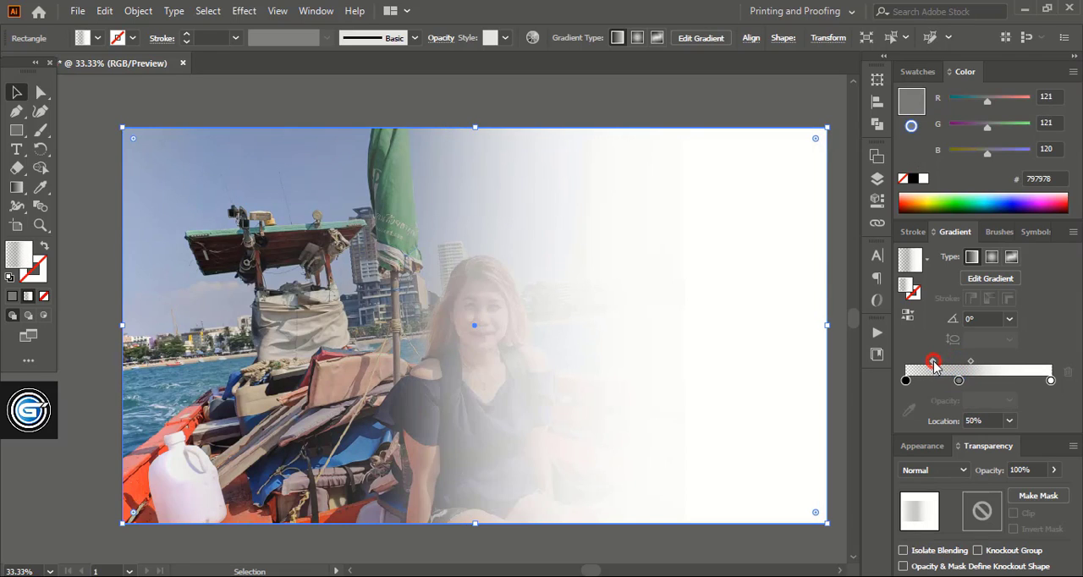
{"action": "left_click_drag", "start_coordinate": [931, 362], "coordinate": [948, 362]}
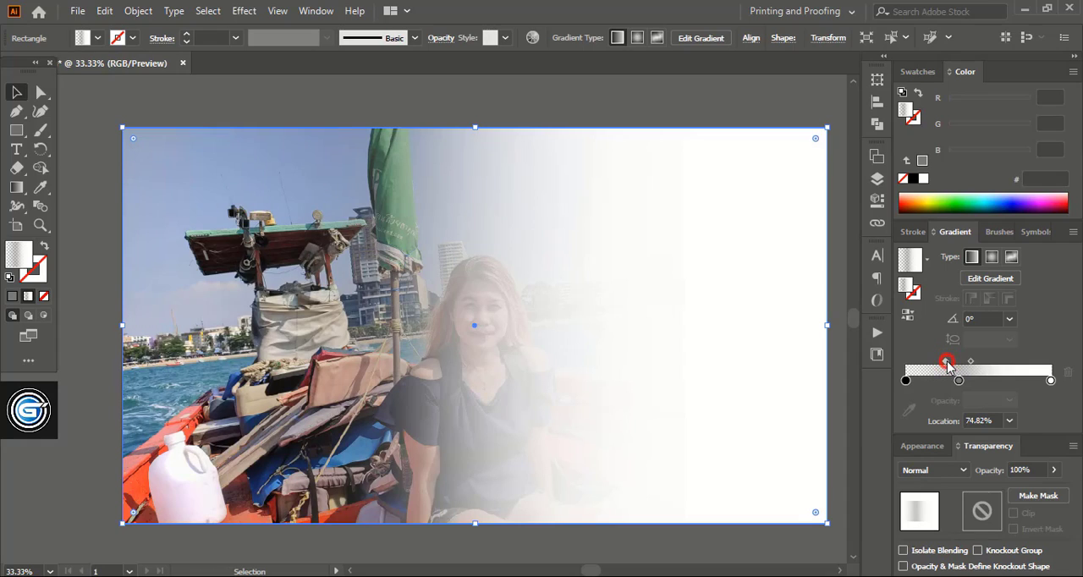
{"action": "left_click_drag", "start_coordinate": [947, 360], "coordinate": [970, 361]}
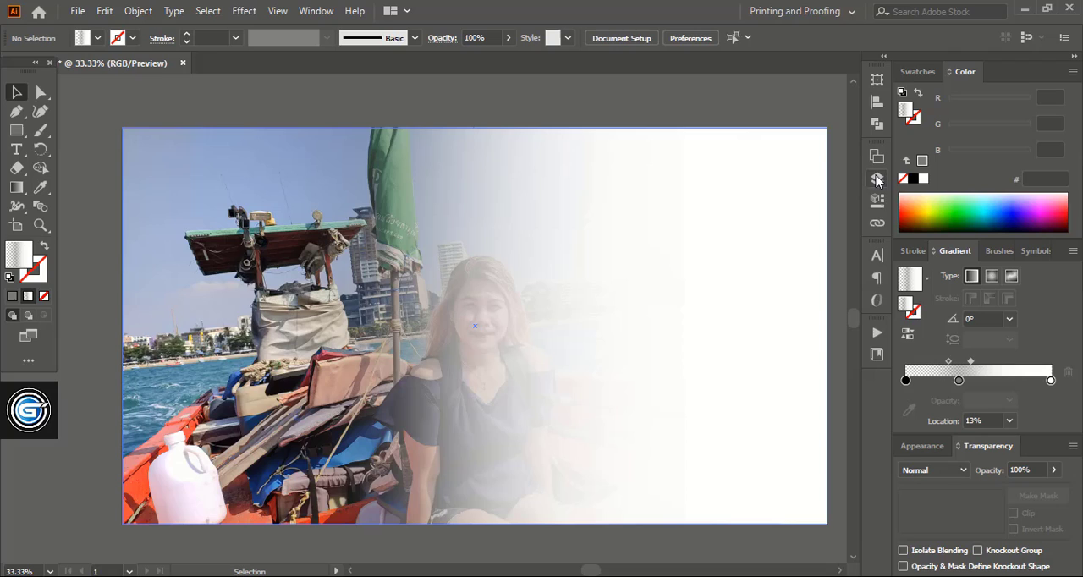
- Select the photo and gradient rectangle together and make the rectangle the photo's opacity mask
{"action": "left_click", "coordinate": [877, 179]}
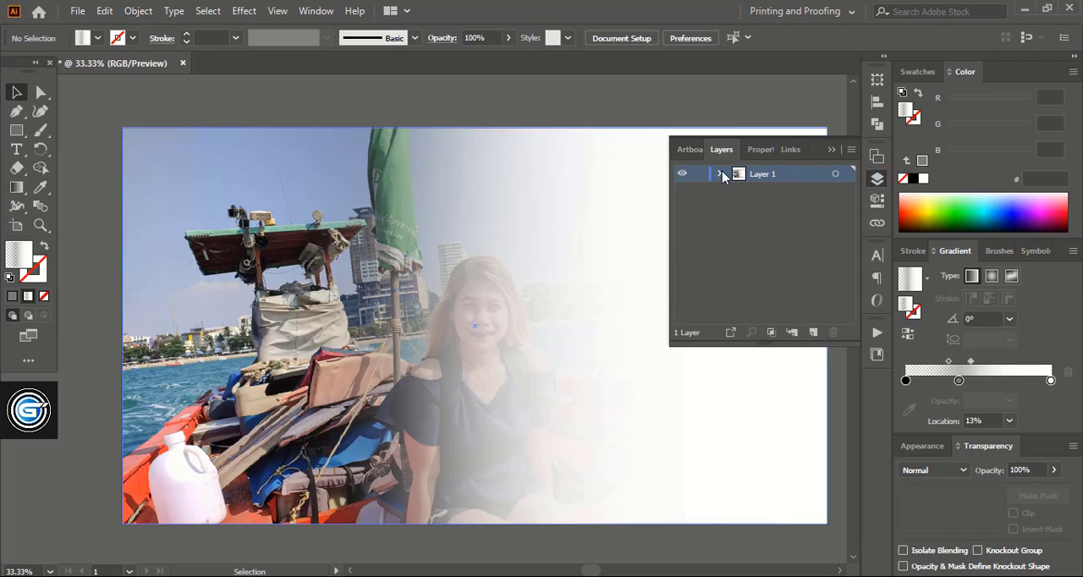
{"action": "left_click", "coordinate": [721, 173]}
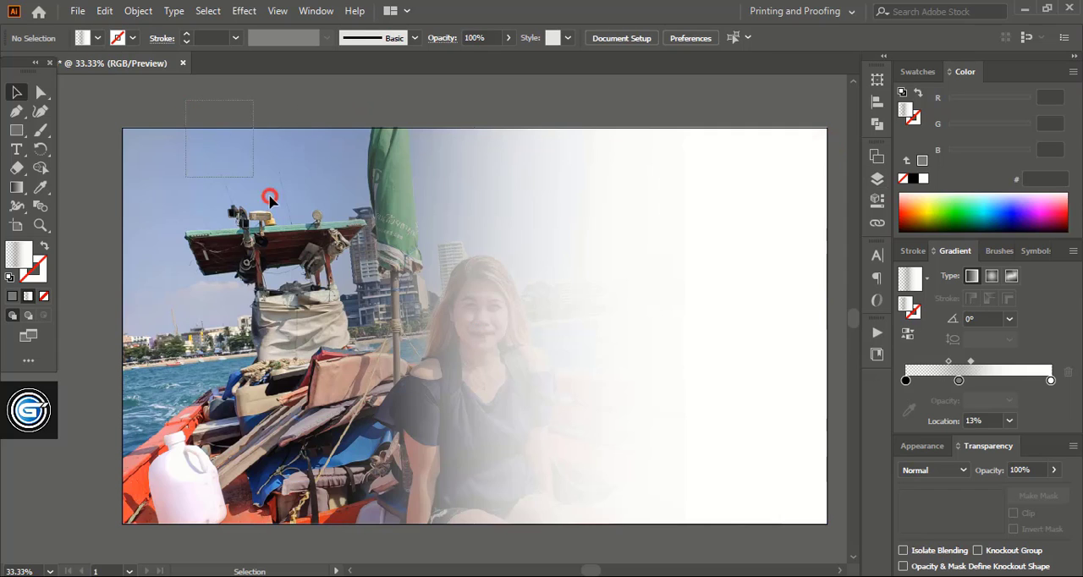
{"action": "left_click_drag", "start_coordinate": [269, 198], "coordinate": [646, 515]}
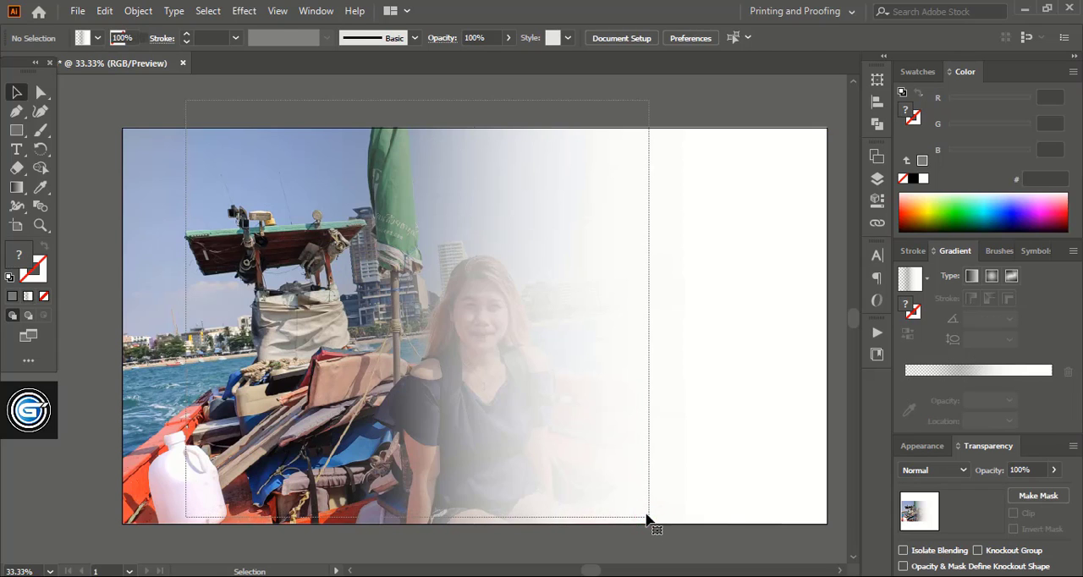
{"action": "left_click", "coordinate": [1038, 495]}
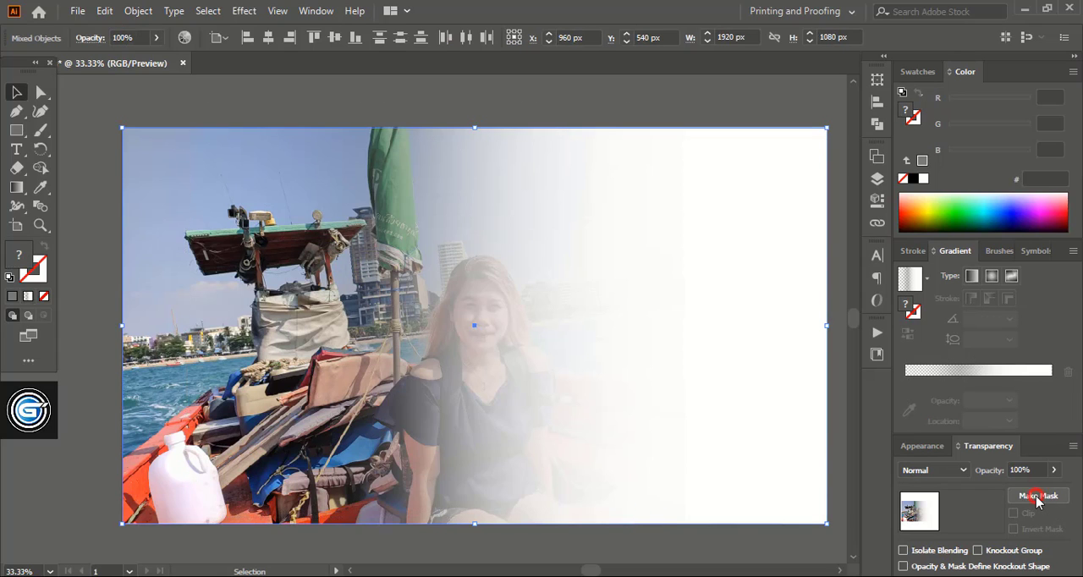
{"action": "left_click", "coordinate": [1038, 495]}
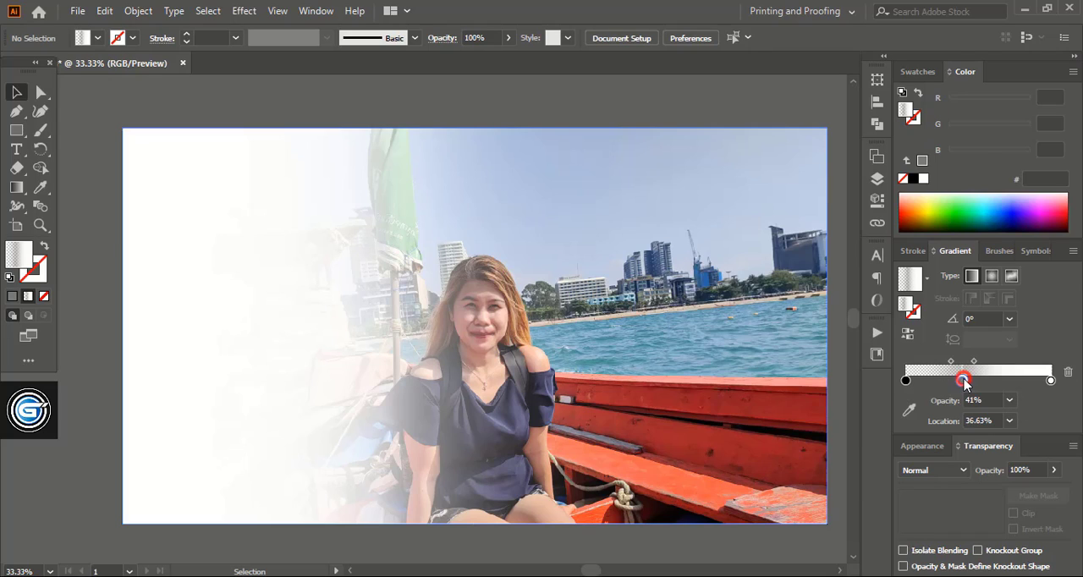
- Nudge the 41% opacity gradient stop to about 44% location for a smoother left-side blend
{"action": "left_click_drag", "start_coordinate": [964, 380], "coordinate": [971, 380]}
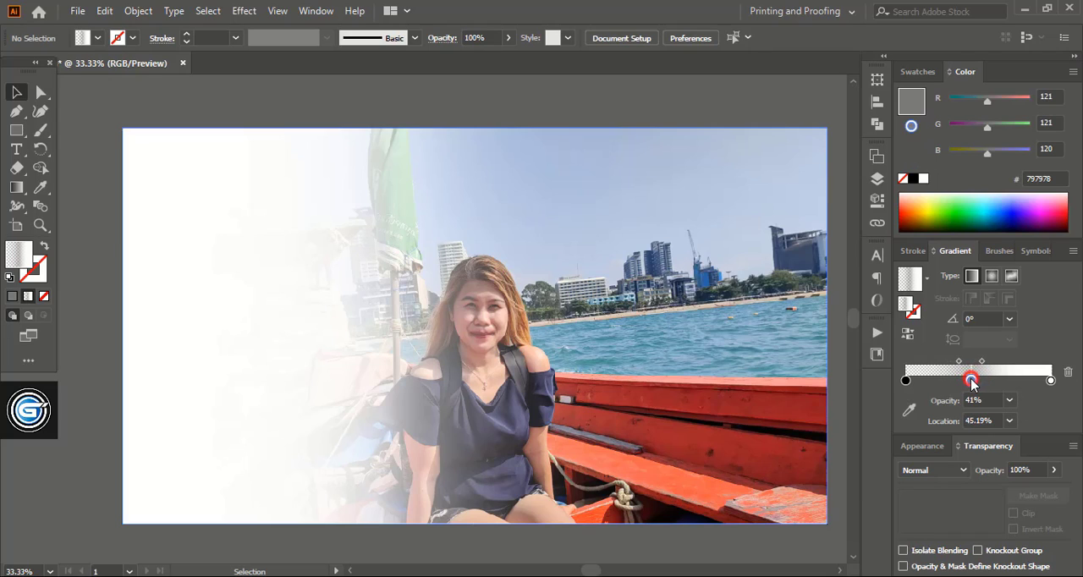
{"action": "left_click_drag", "start_coordinate": [972, 380], "coordinate": [970, 380]}
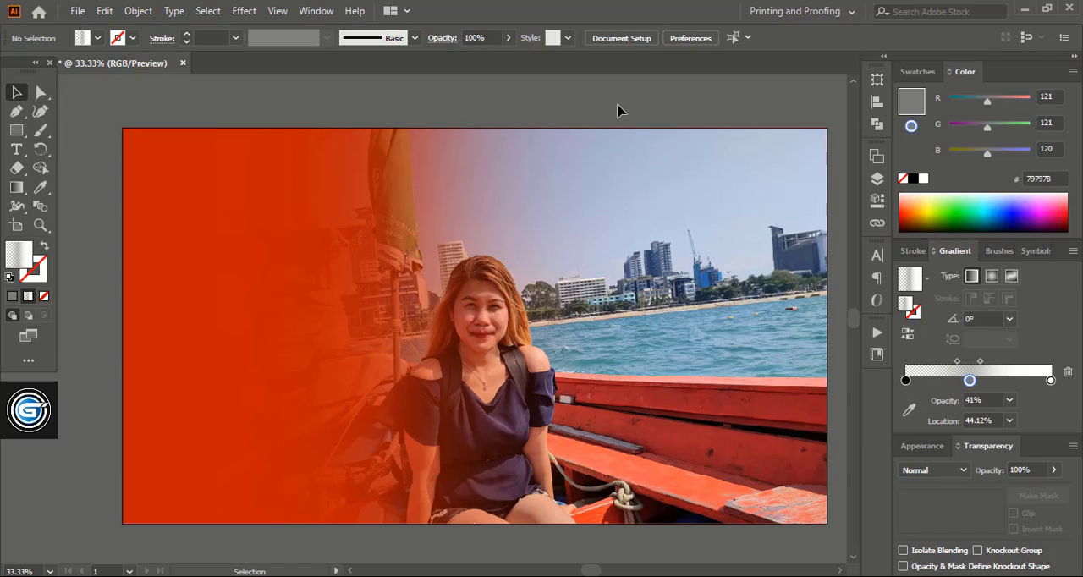
{"action": "mouse_move", "coordinate": [622, 110]}
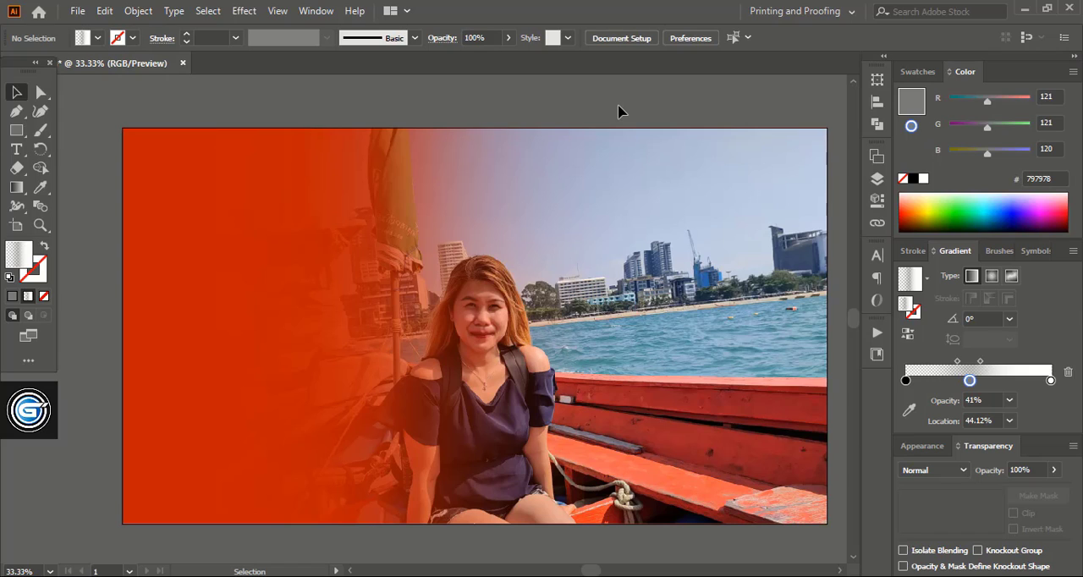